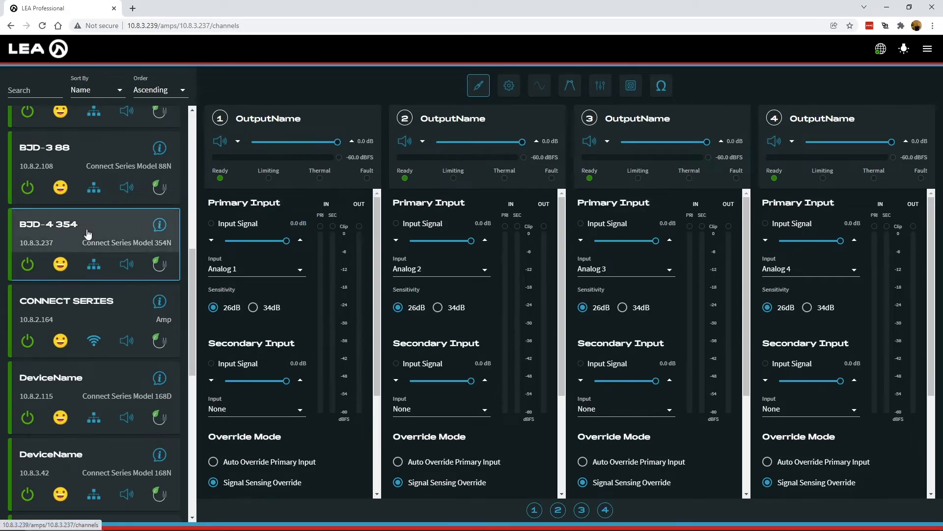
pyautogui.moveTo(91, 229)
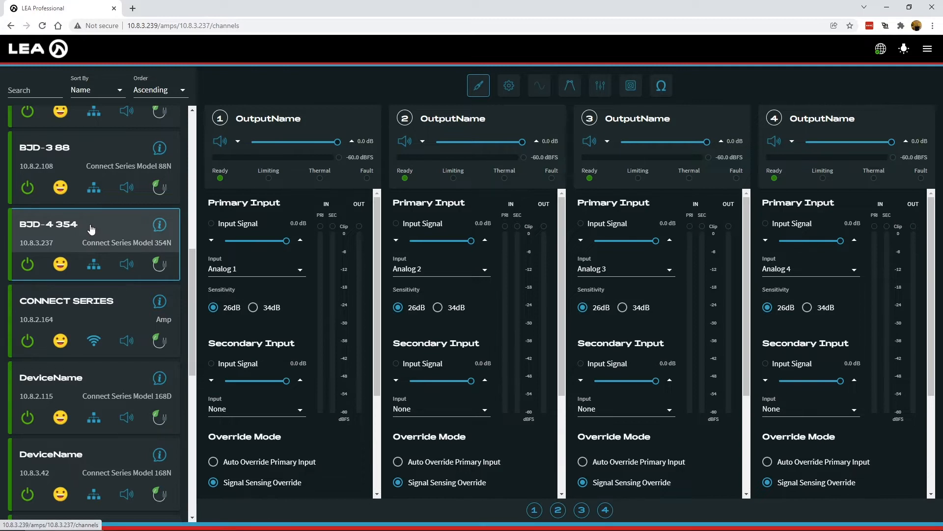
pyautogui.moveTo(106, 222)
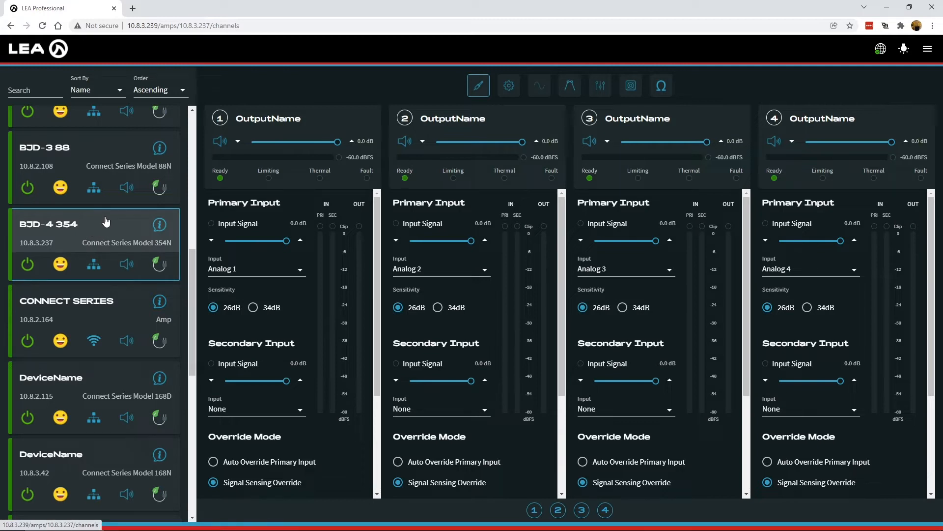
pyautogui.moveTo(137, 227)
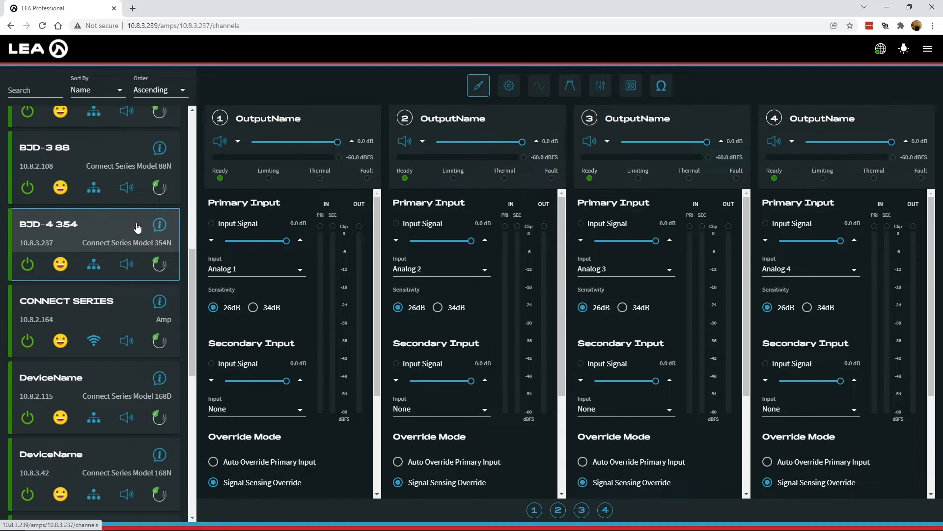
# - Open the BJD-4 354 amplifier's menu of settings sections
pyautogui.click(160, 224)
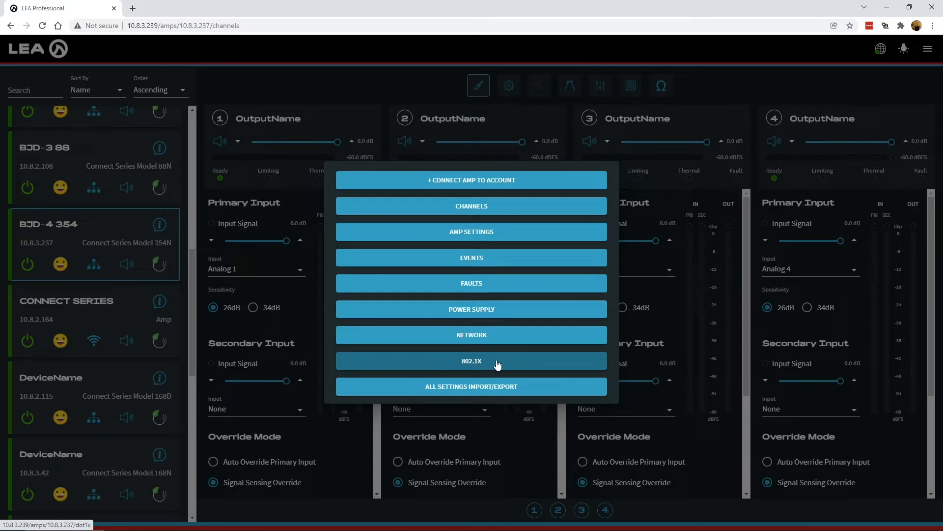
# - Go to the amplifier's 802.1X settings page, currently set to Disabled
pyautogui.click(472, 360)
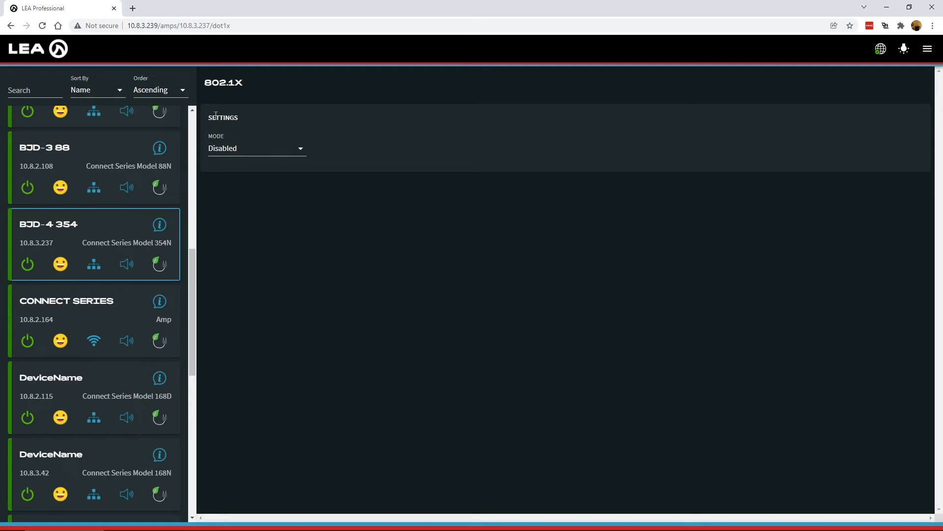
pyautogui.moveTo(253, 152)
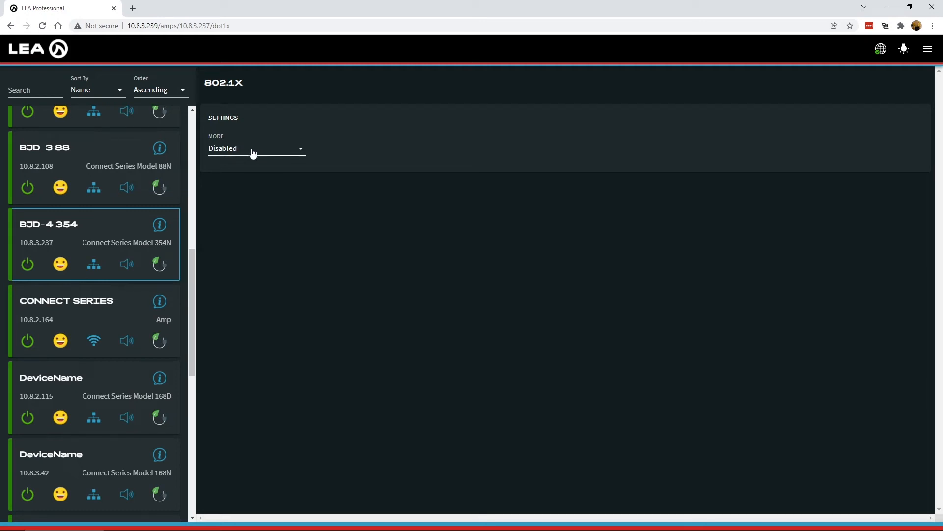
pyautogui.moveTo(287, 153)
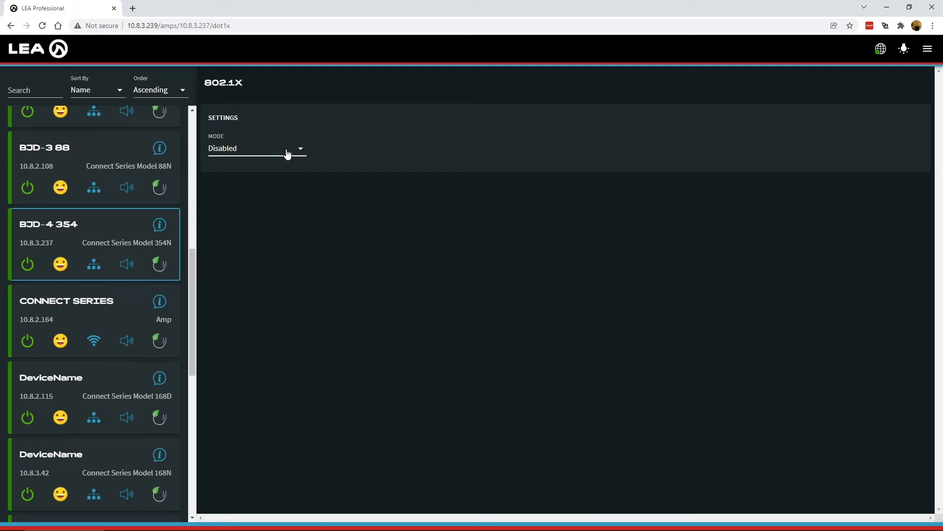
pyautogui.moveTo(290, 151)
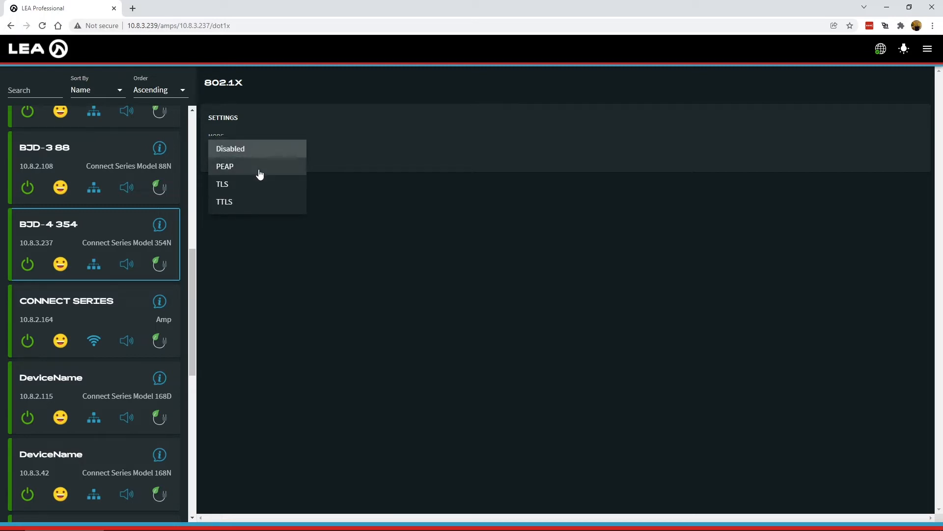
pyautogui.moveTo(255, 170)
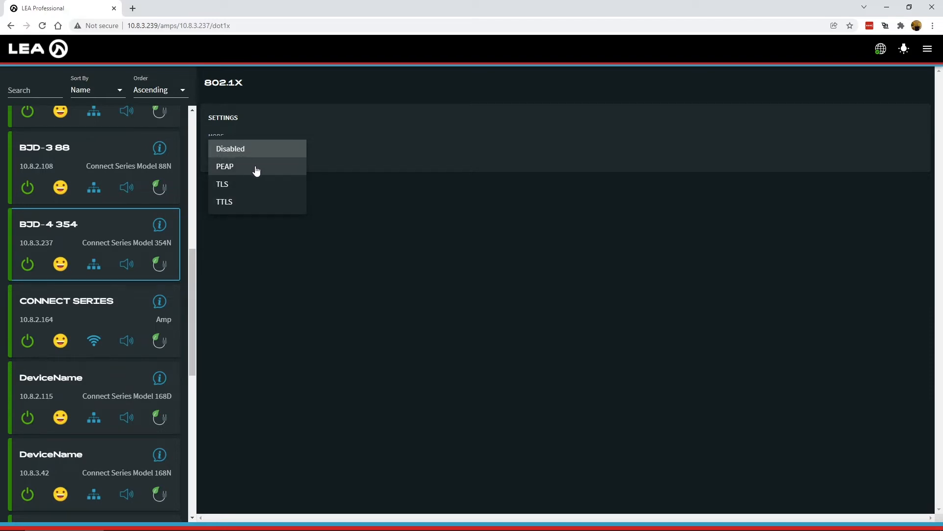
pyautogui.moveTo(251, 193)
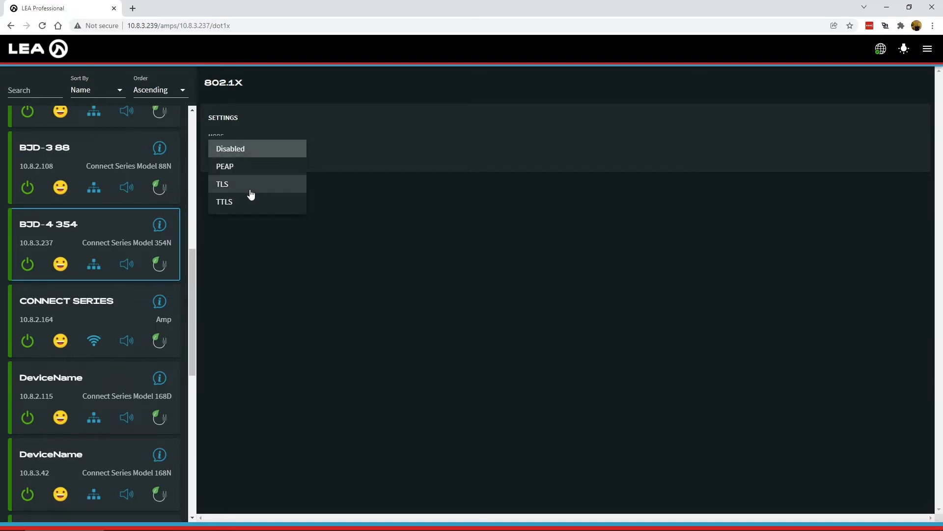
pyautogui.moveTo(245, 185)
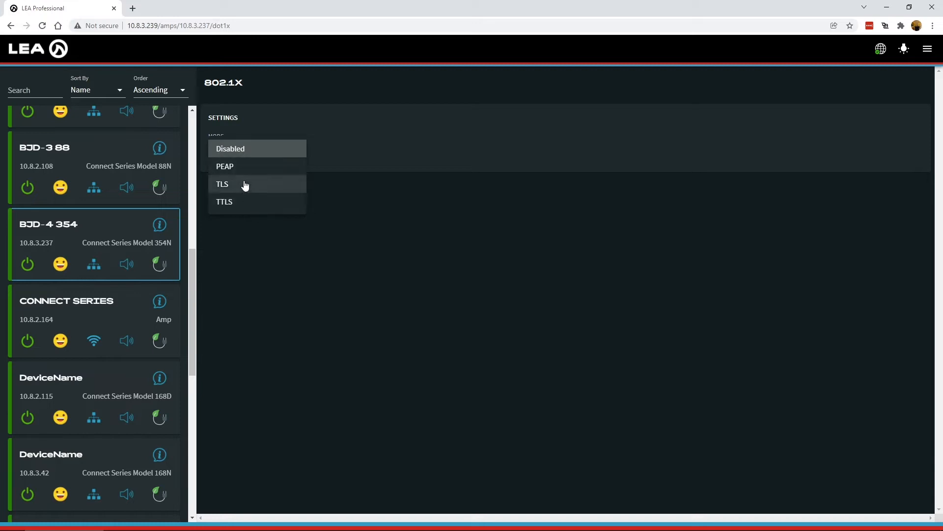
pyautogui.moveTo(244, 170)
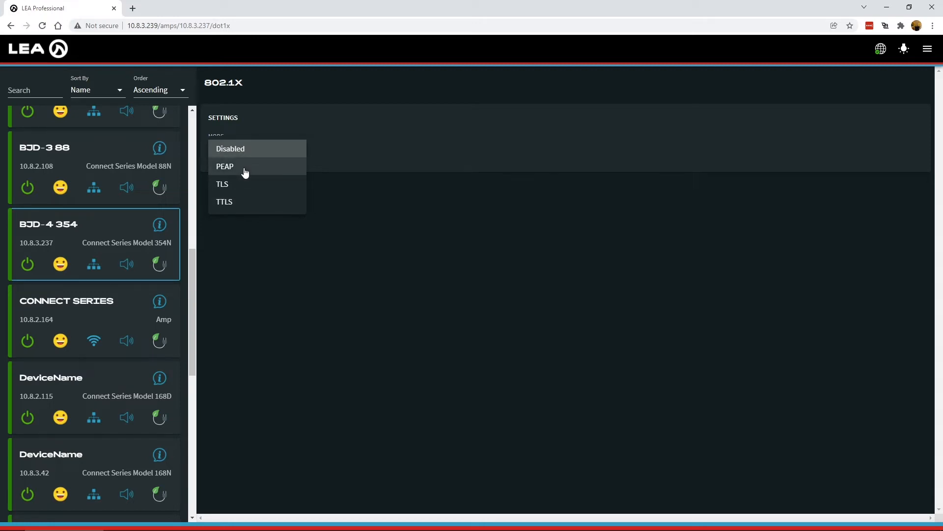
# - Choose PEAP mode with identity 'Mark' and a password
pyautogui.click(225, 166)
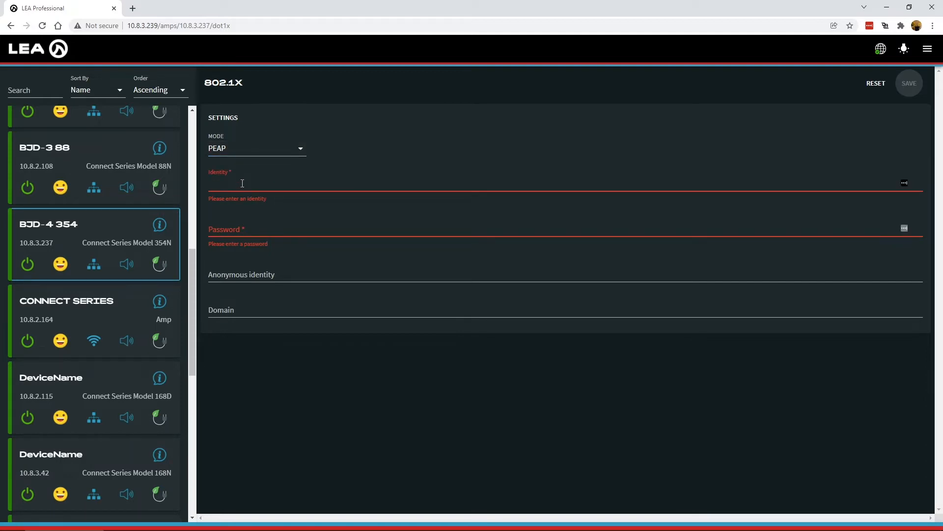
pyautogui.write('Mark')
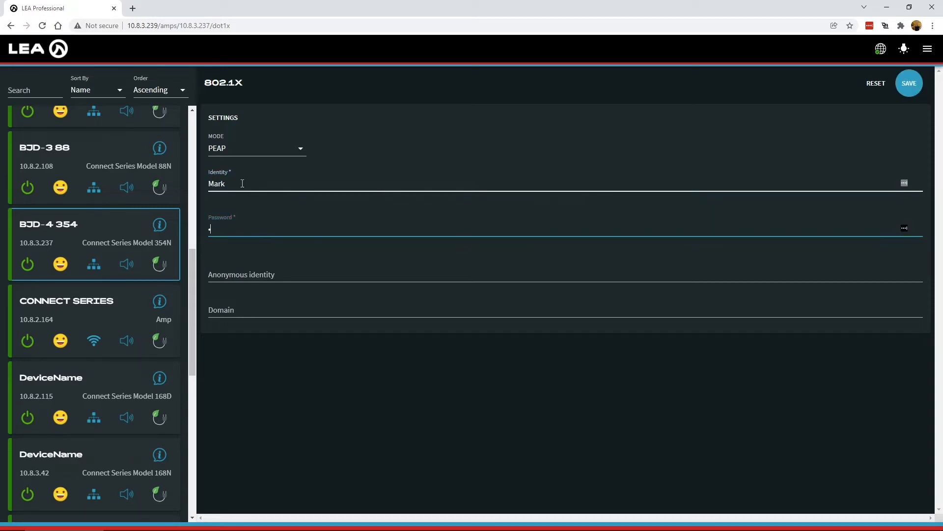
pyautogui.write('•••••')
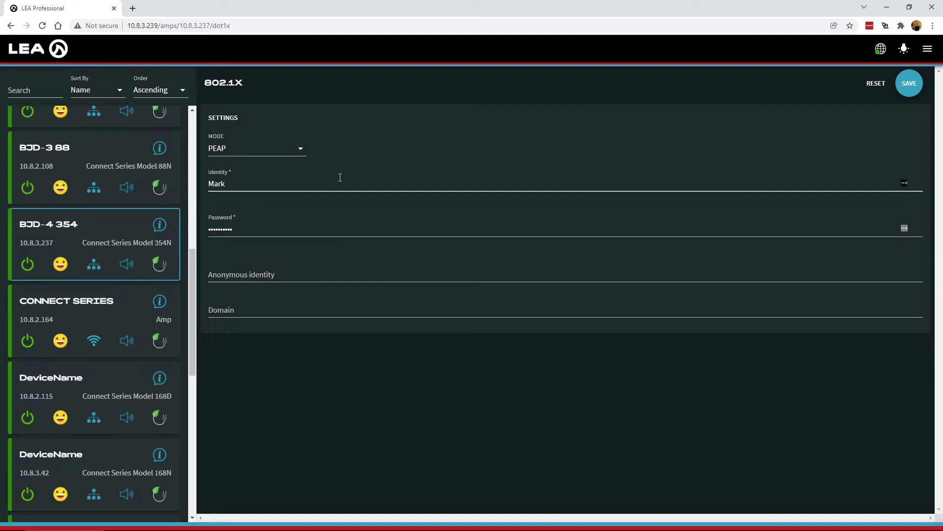
pyautogui.moveTo(721, 165)
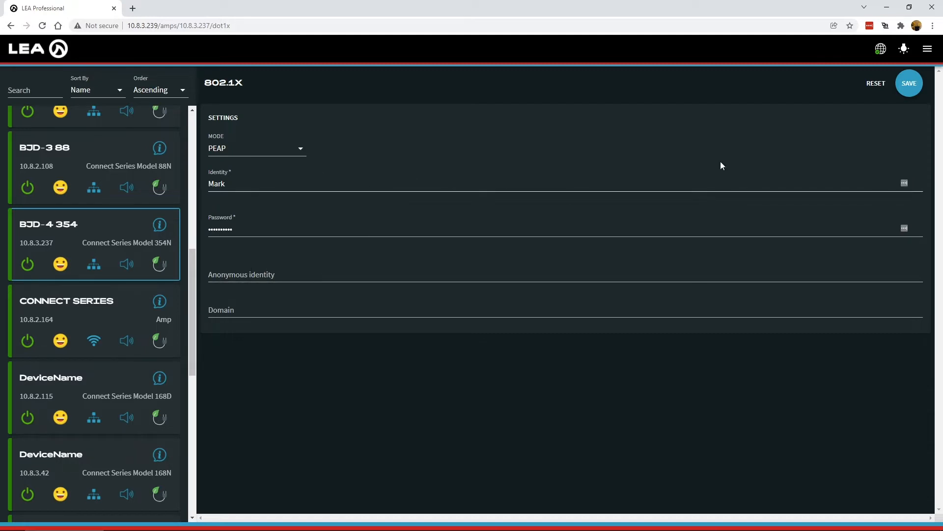
pyautogui.moveTo(845, 100)
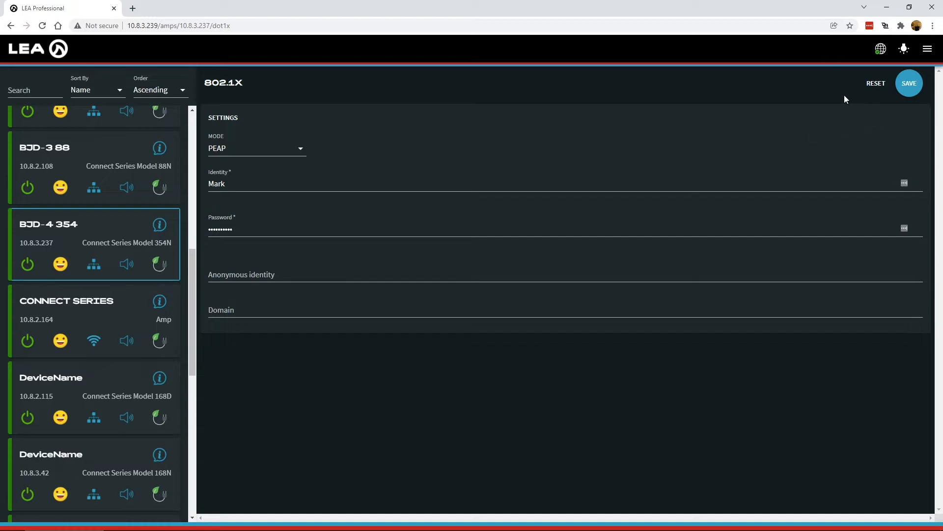
pyautogui.moveTo(909, 83)
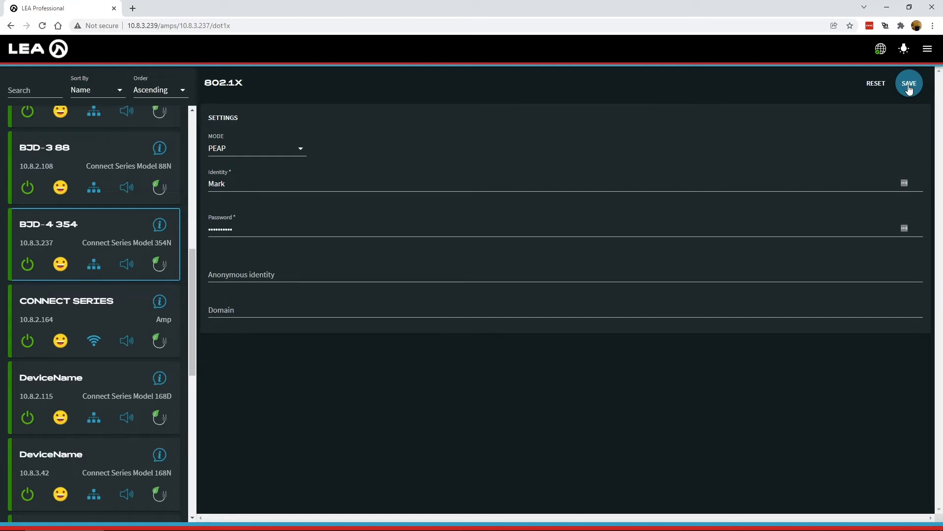
pyautogui.moveTo(877, 114)
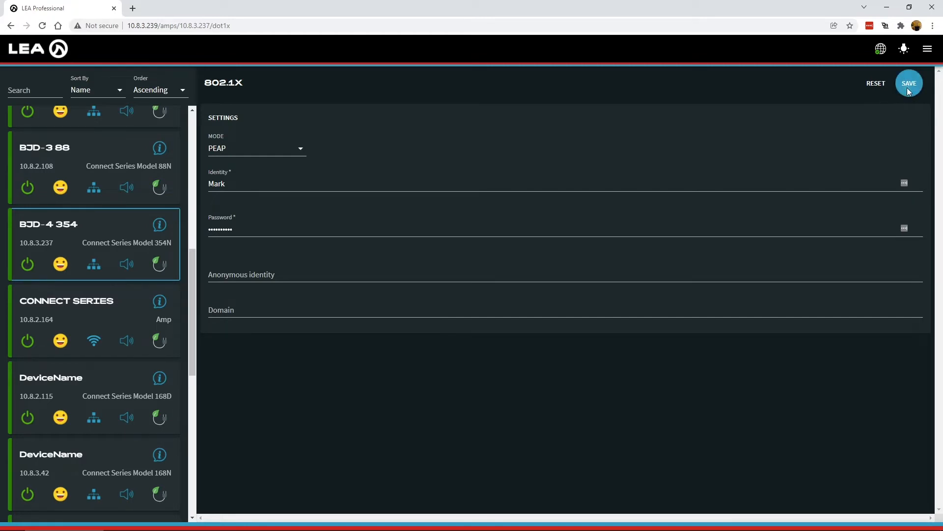
# - Save the PEAP settings, confirming past the disconnect warning
pyautogui.click(910, 83)
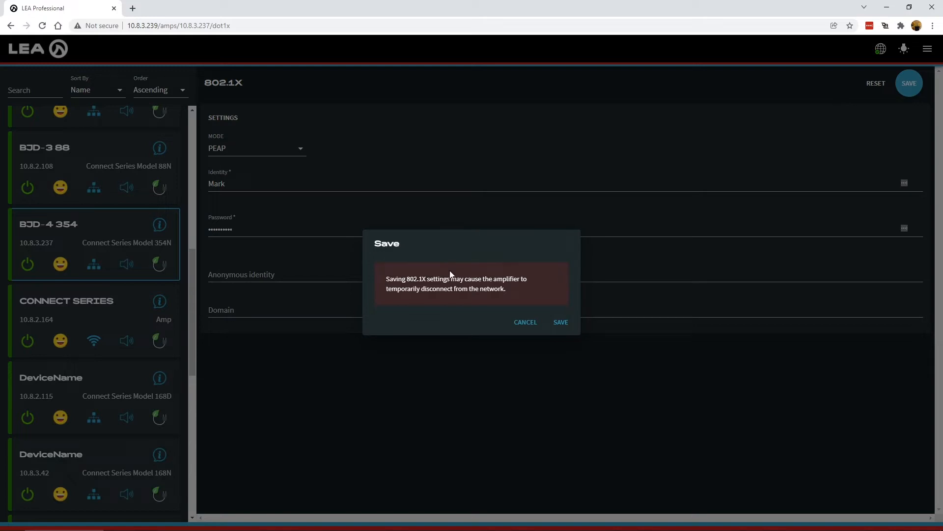
pyautogui.moveTo(410, 274)
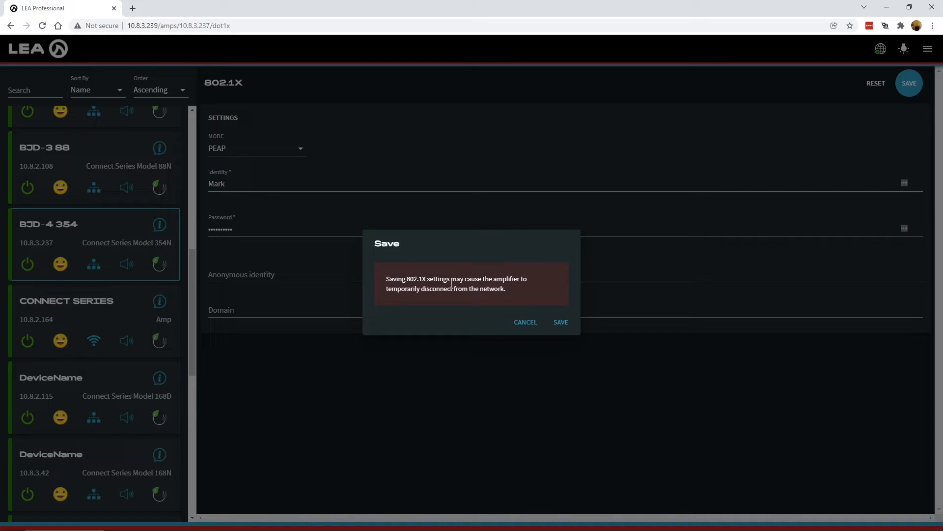
pyautogui.moveTo(476, 280)
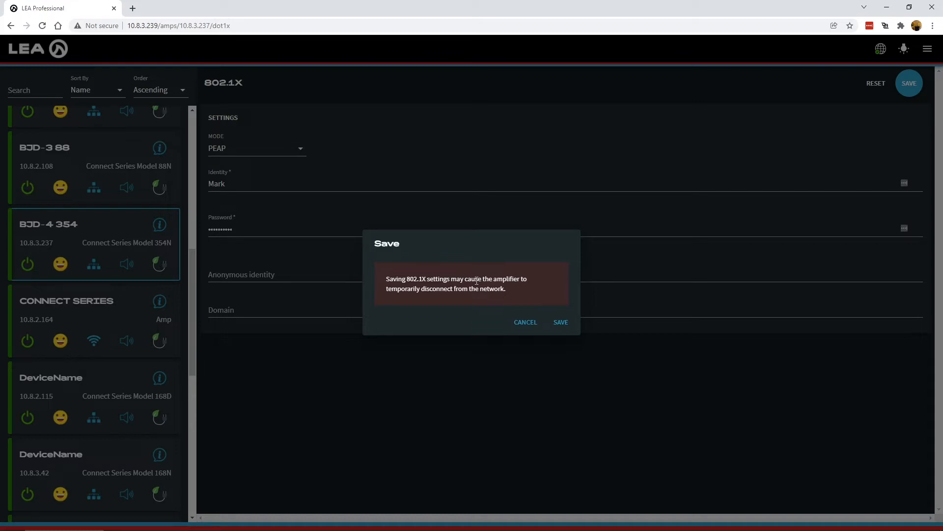
pyautogui.moveTo(576, 261)
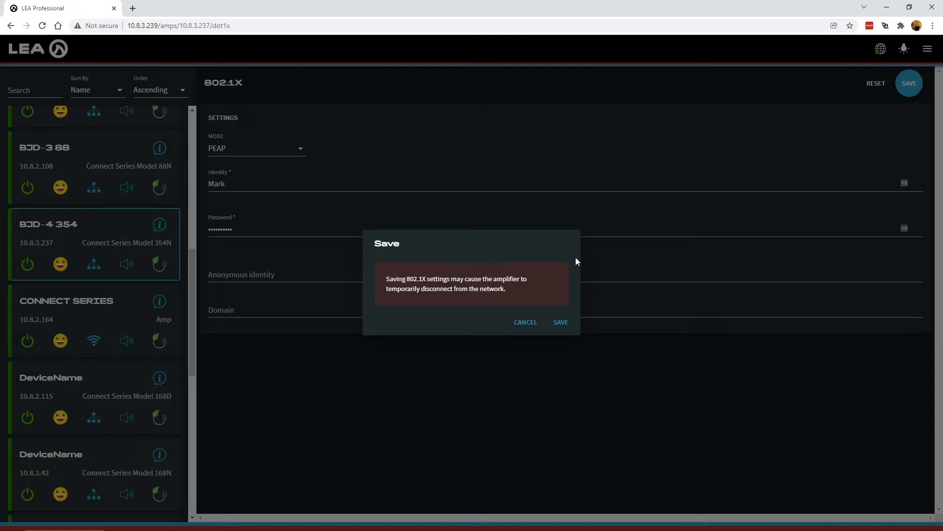
pyautogui.click(525, 322)
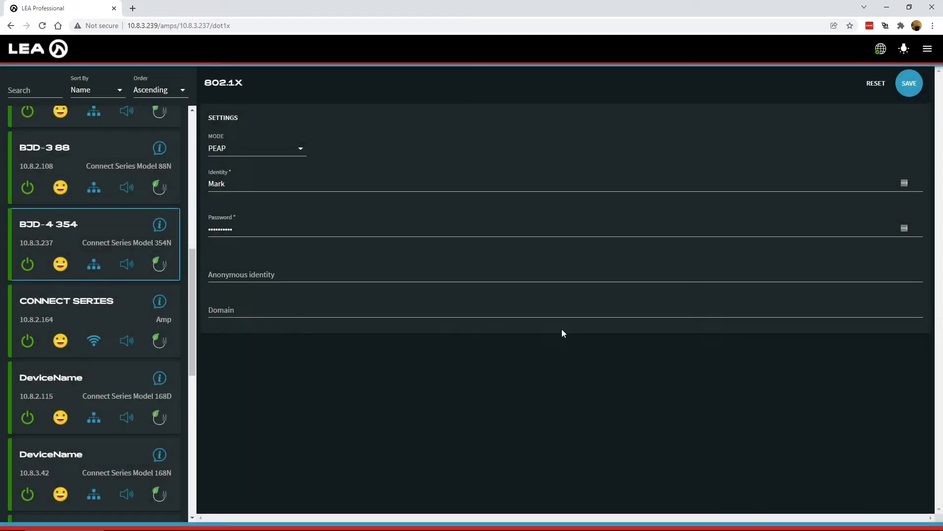
pyautogui.moveTo(600, 354)
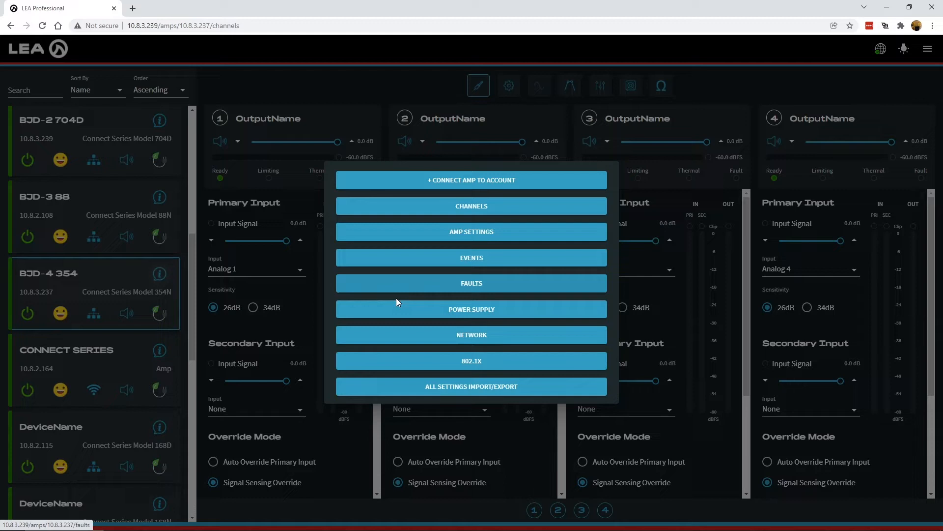
pyautogui.click(471, 361)
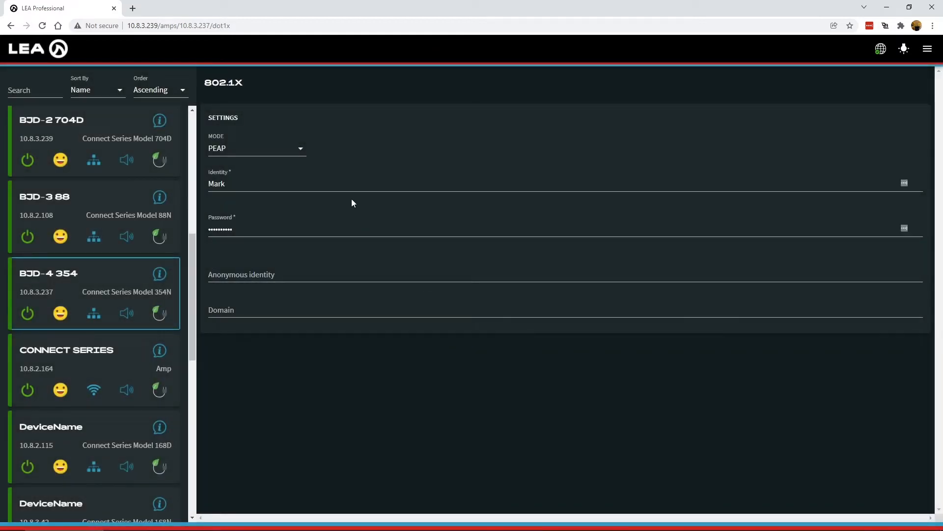
pyautogui.moveTo(438, 164)
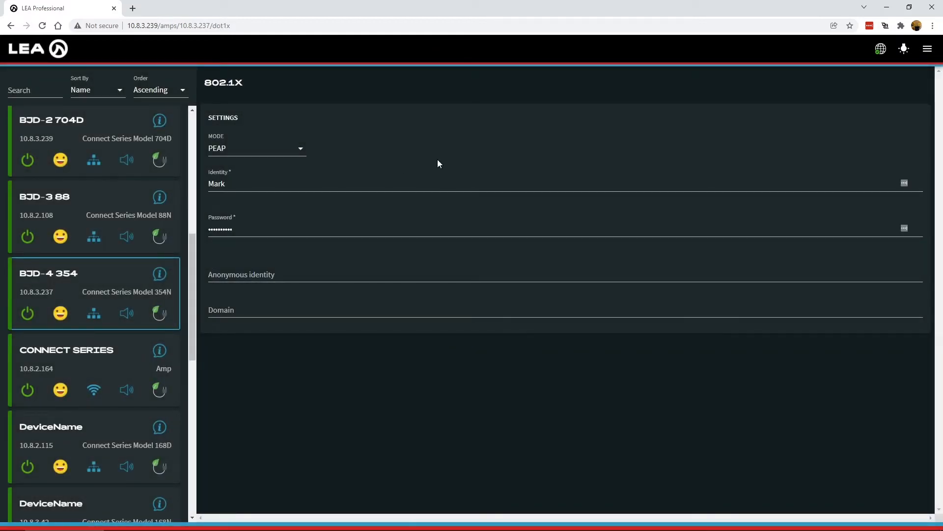
pyautogui.moveTo(420, 145)
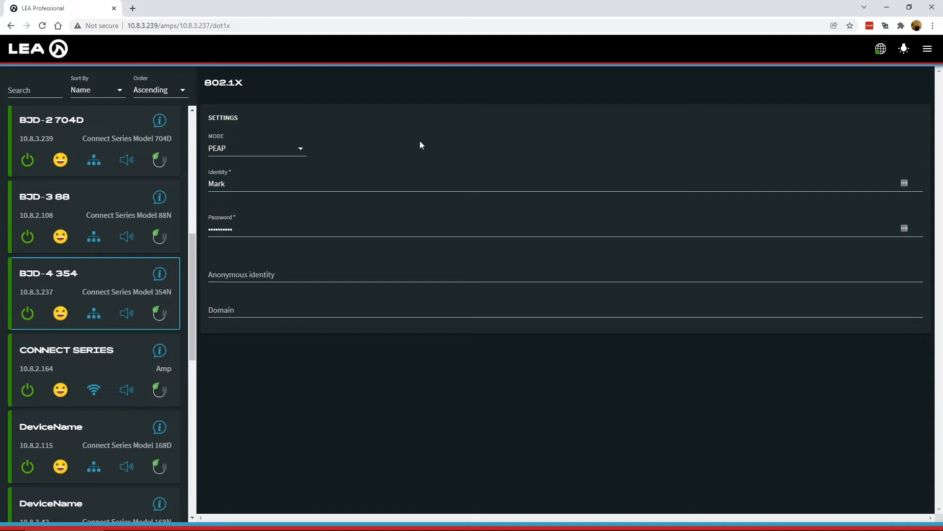
pyautogui.moveTo(292, 150)
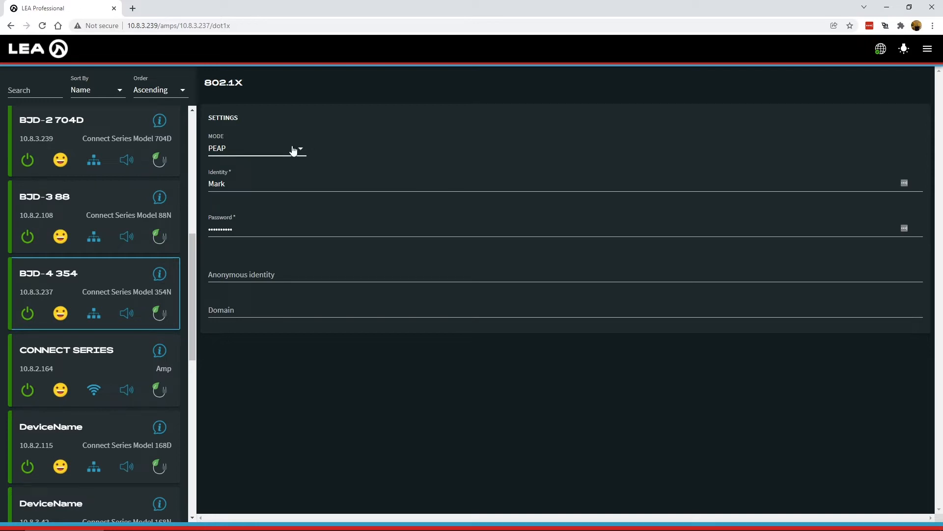
# - Change the 802.1X mode from PEAP to TLS to reveal certificate uploads
pyautogui.click(256, 148)
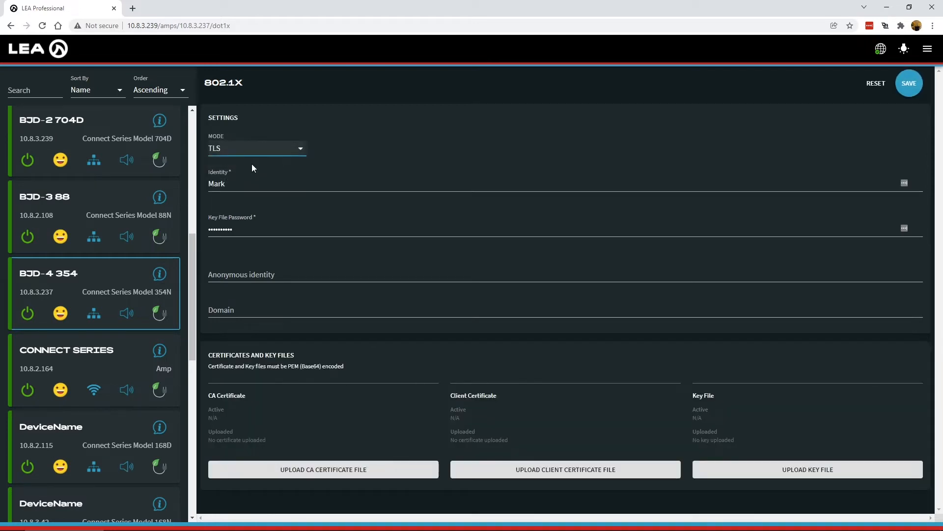
pyautogui.moveTo(256, 242)
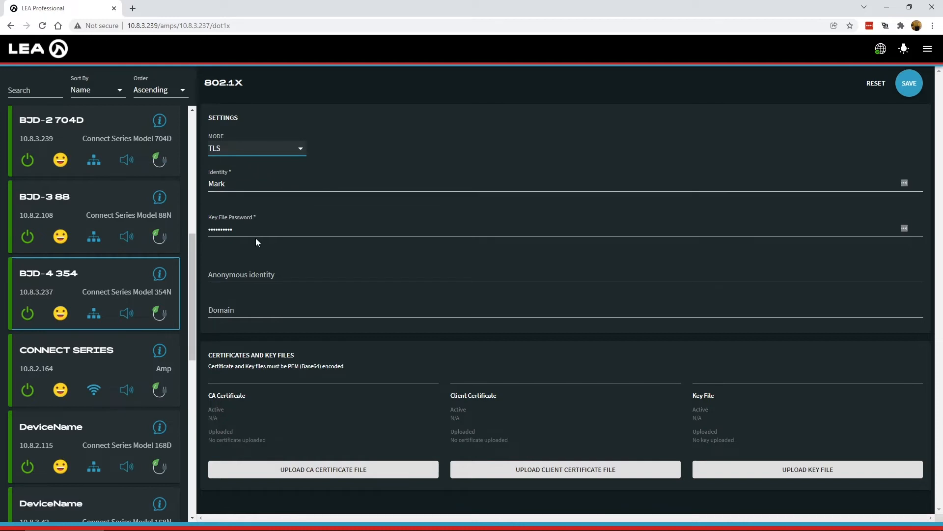
pyautogui.moveTo(286, 203)
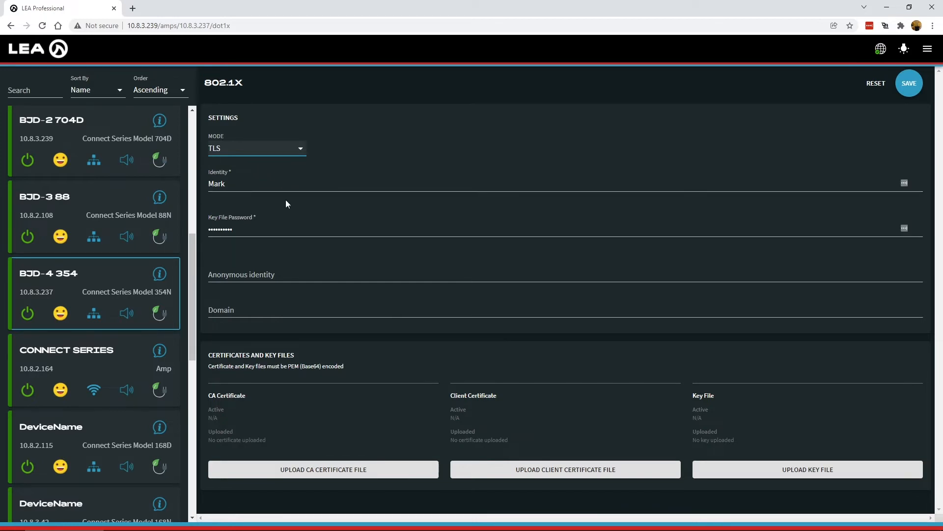
pyautogui.moveTo(317, 169)
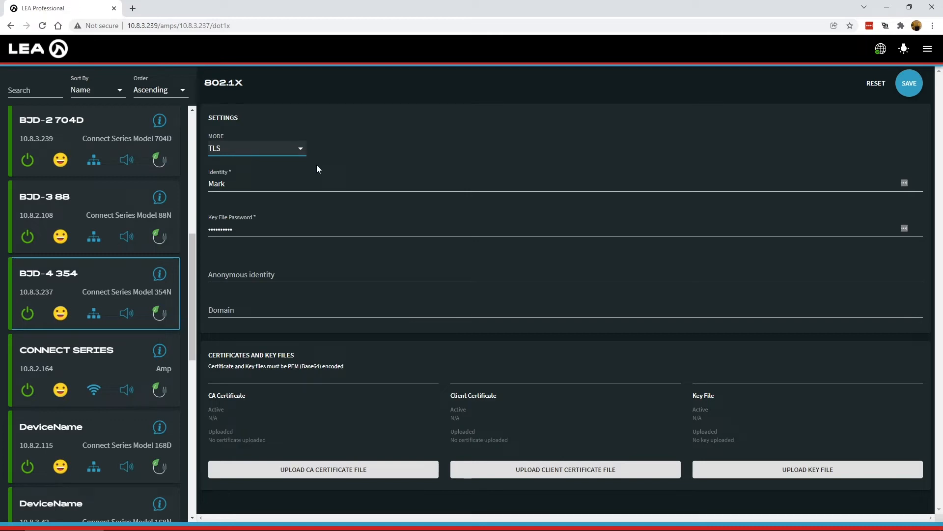
pyautogui.moveTo(284, 220)
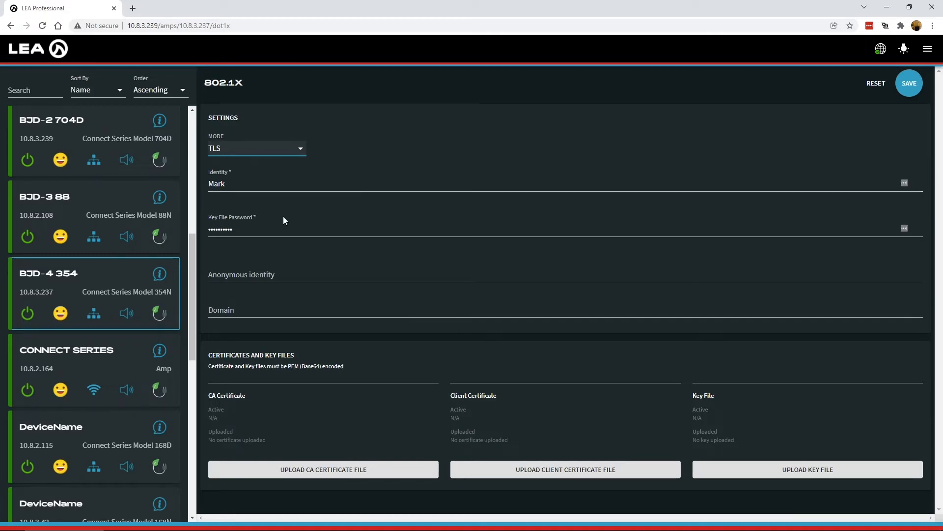
pyautogui.moveTo(279, 178)
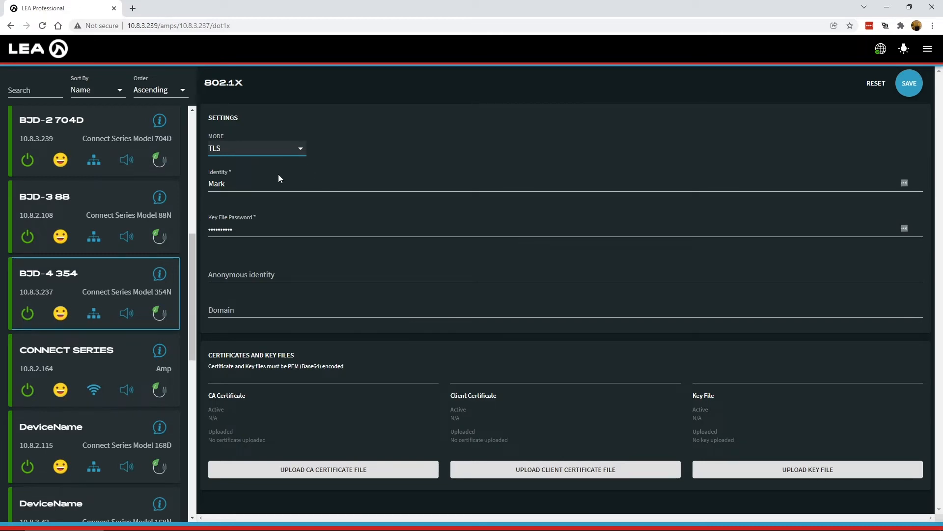
pyautogui.click(295, 184)
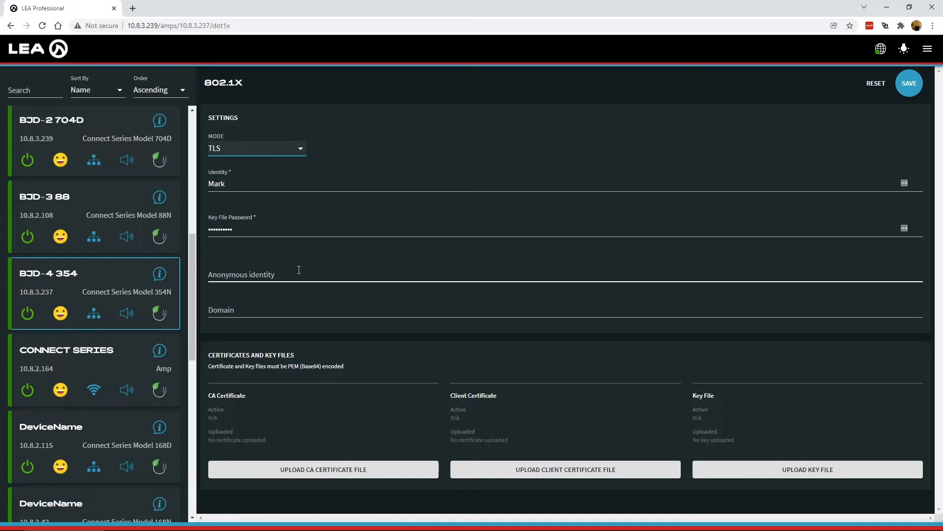
pyautogui.moveTo(434, 377)
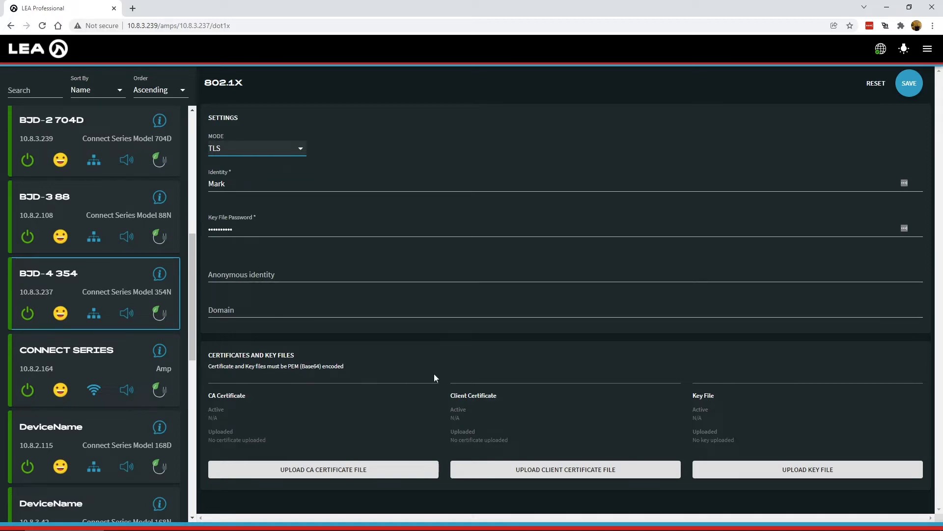
pyautogui.moveTo(699, 453)
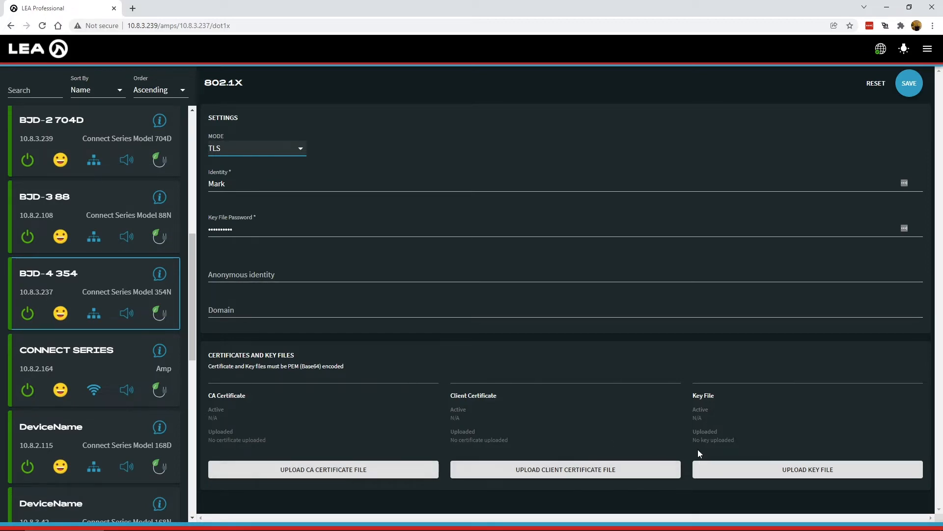
pyautogui.moveTo(399, 299)
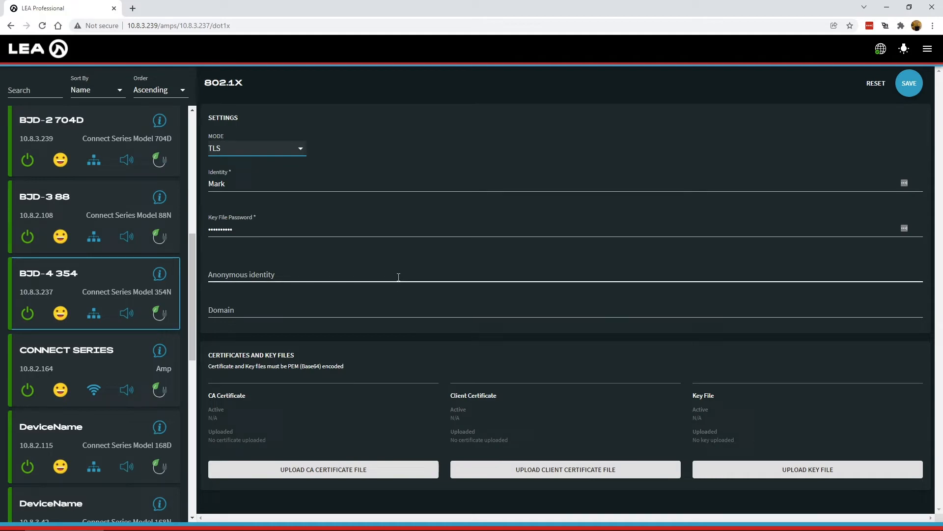
pyautogui.moveTo(681, 456)
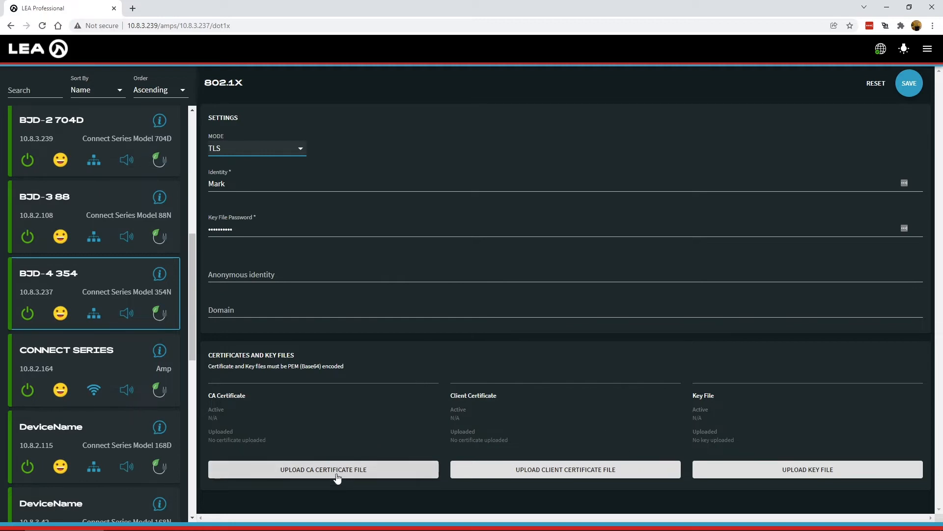
# - Upload LEA-CA.crt from Desktop > Certificate Testing as the CA certificate
pyautogui.click(323, 469)
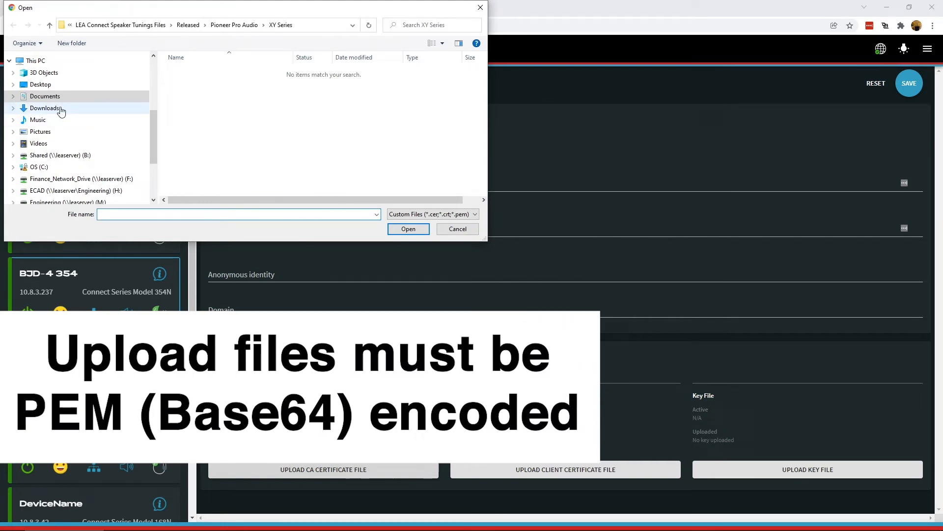
pyautogui.click(41, 84)
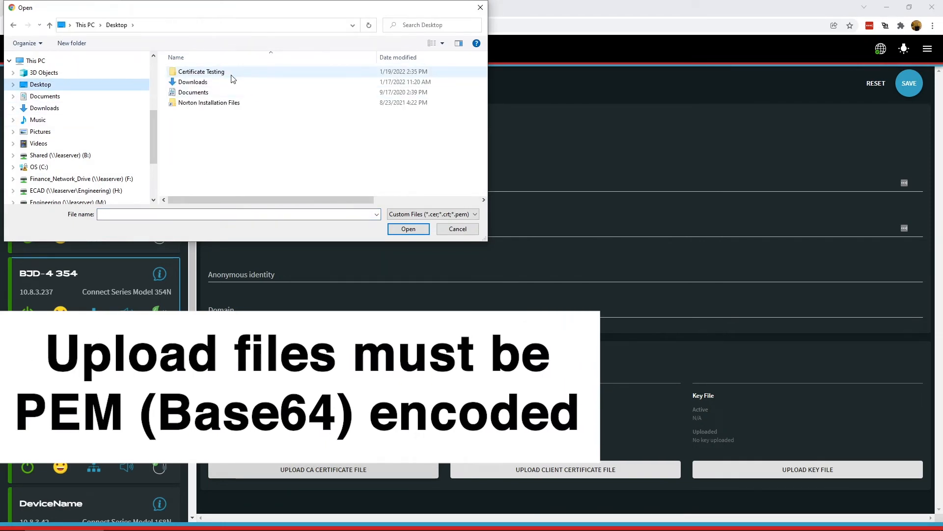
pyautogui.doubleClick(201, 72)
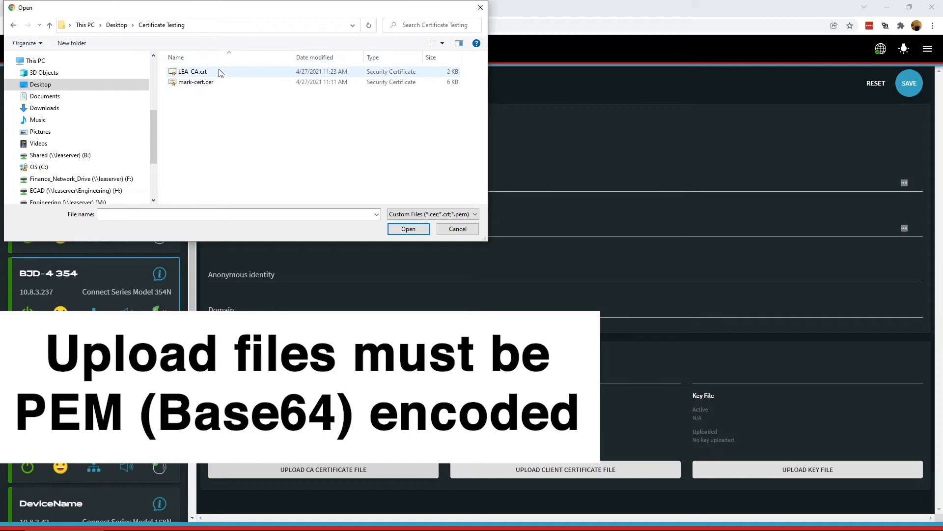
pyautogui.click(193, 71)
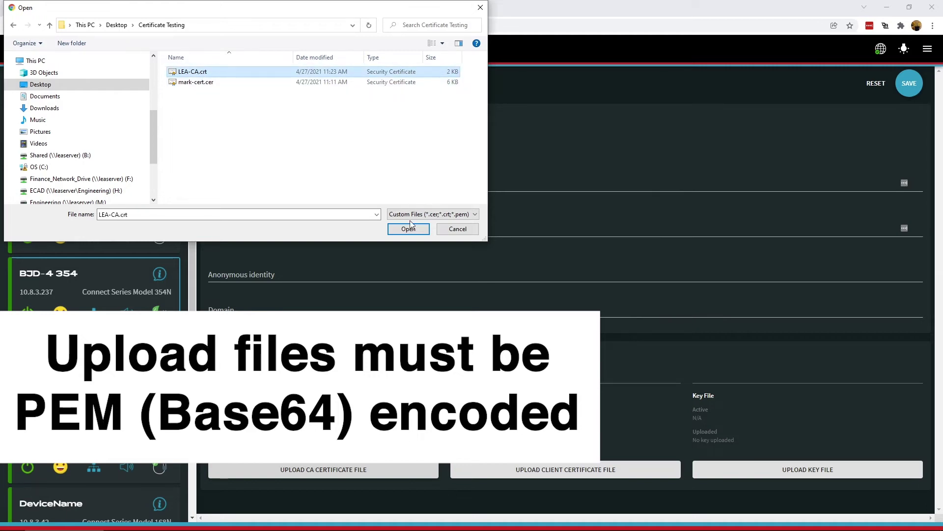
pyautogui.moveTo(281, 98)
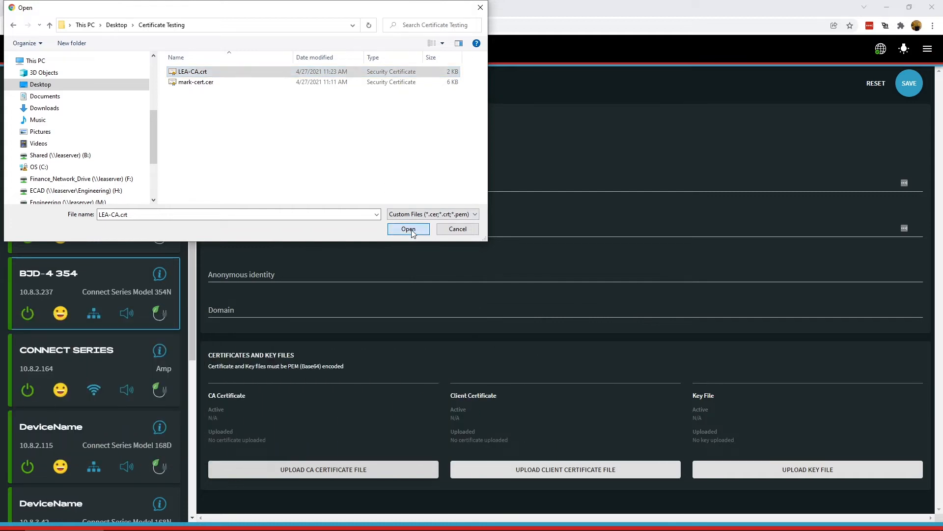
pyautogui.click(408, 229)
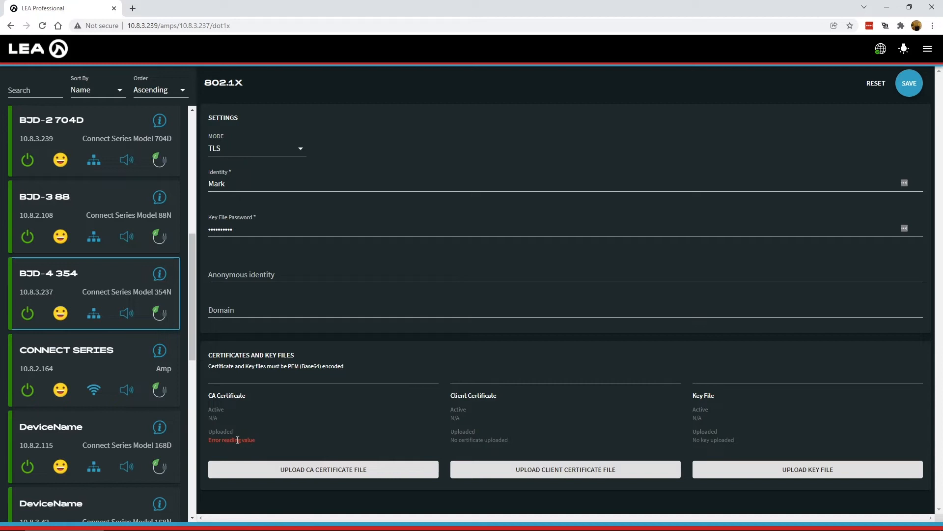
pyautogui.moveTo(244, 432)
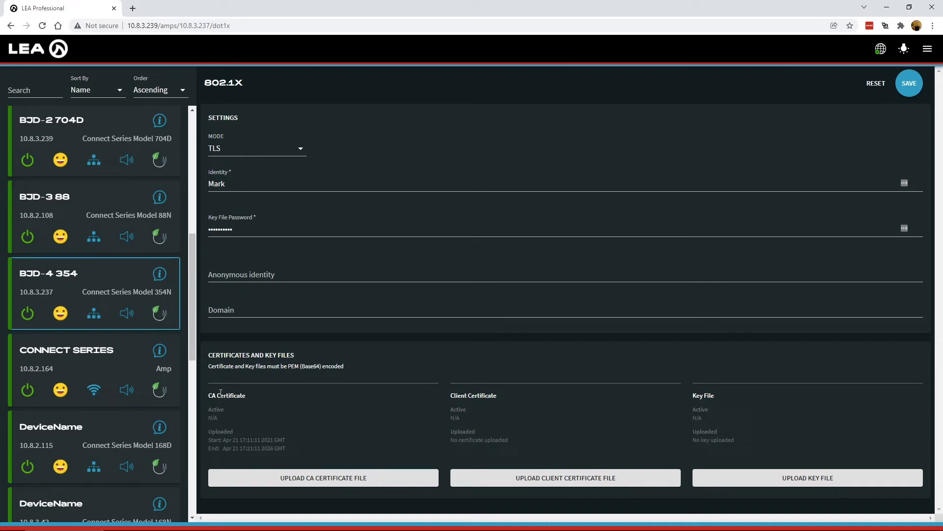
pyautogui.moveTo(225, 433)
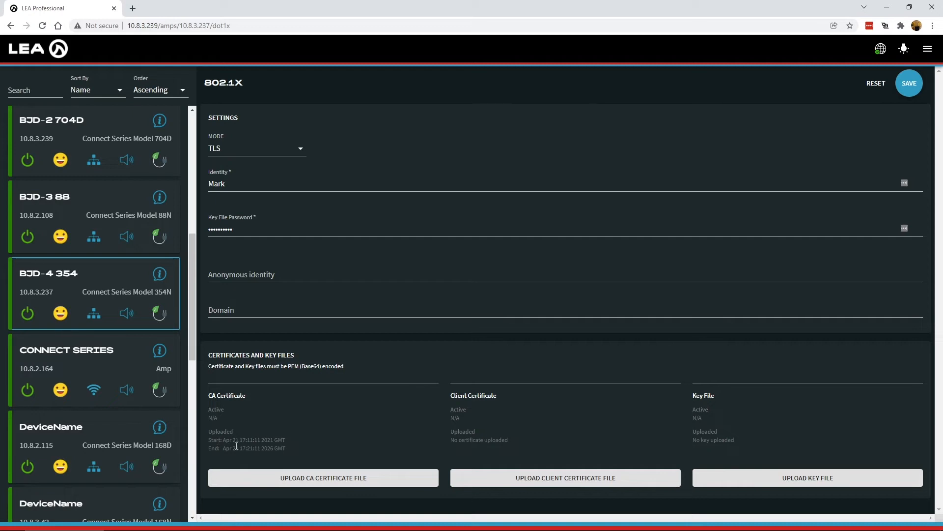
pyautogui.moveTo(286, 439)
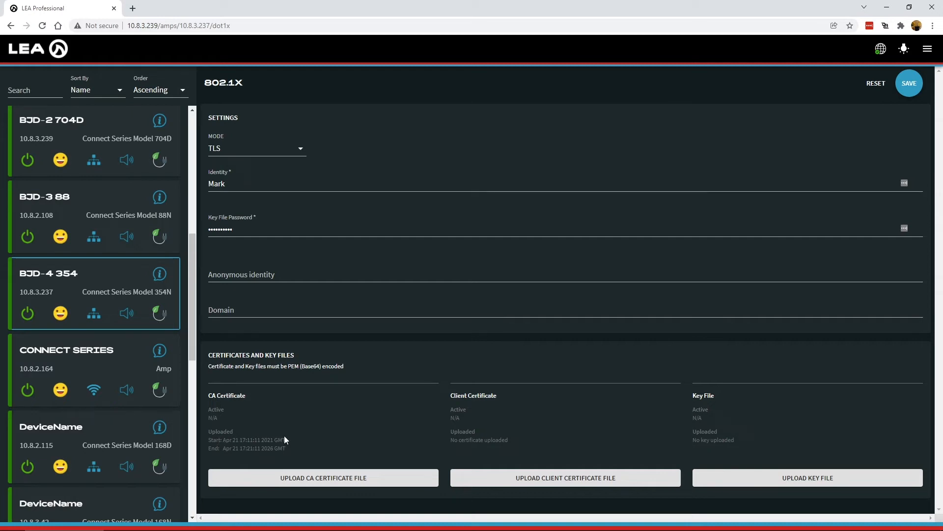
pyautogui.moveTo(292, 442)
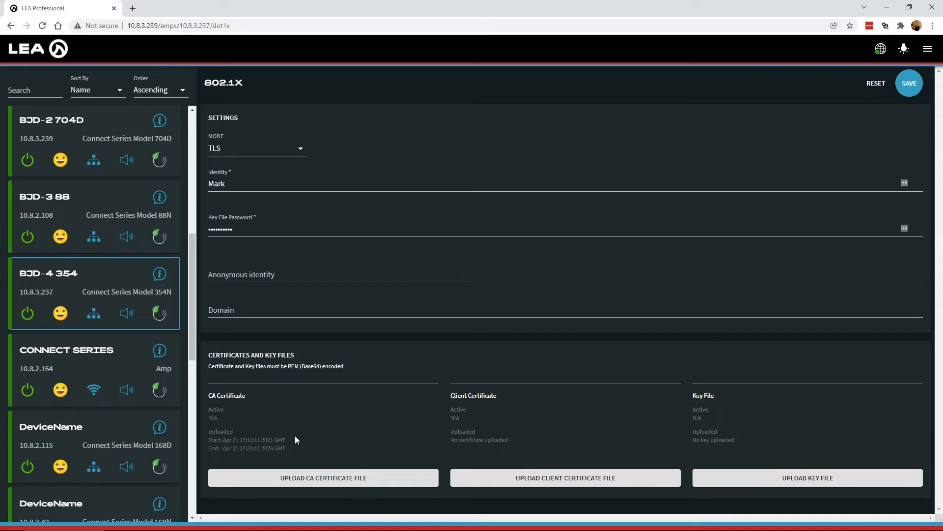
pyautogui.moveTo(418, 423)
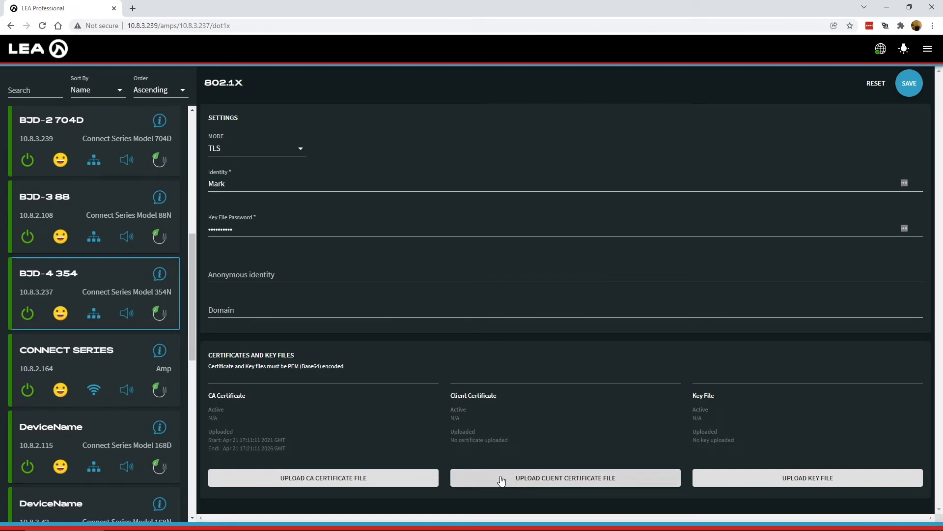
pyautogui.click(566, 477)
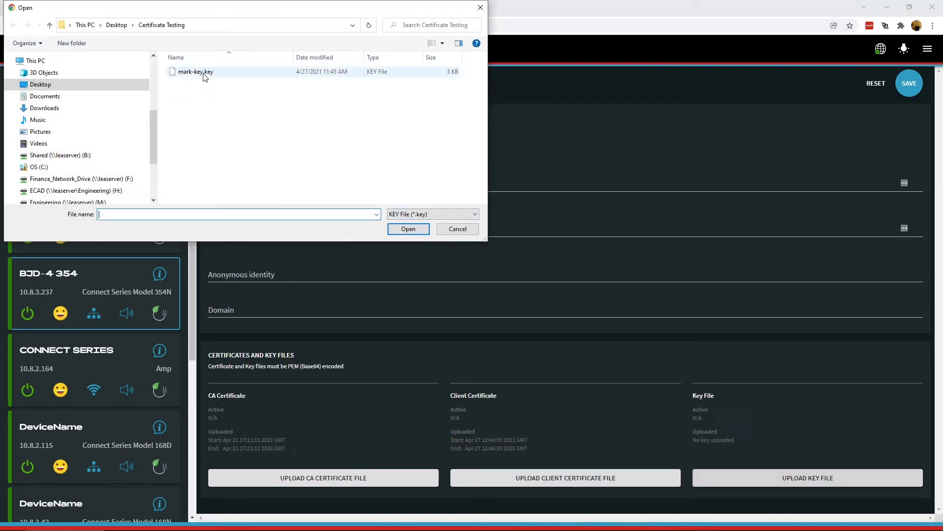
pyautogui.click(408, 229)
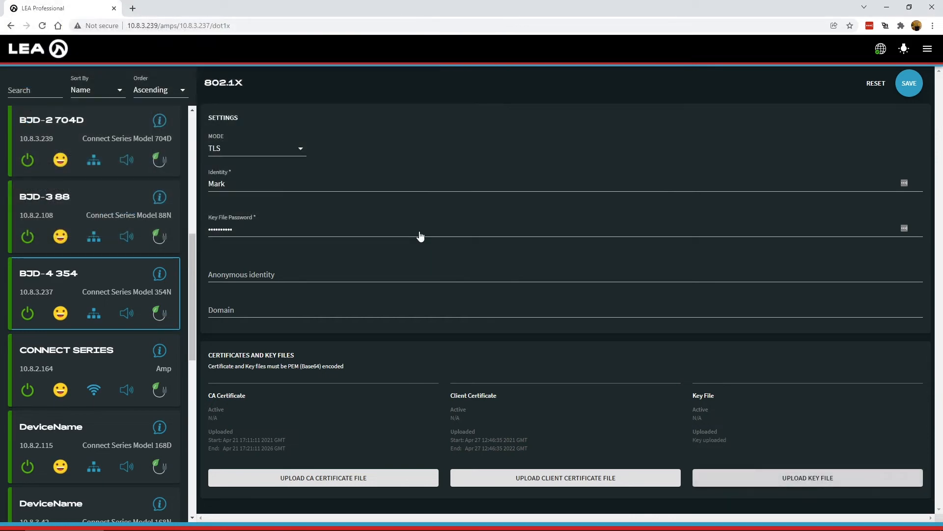
pyautogui.moveTo(370, 453)
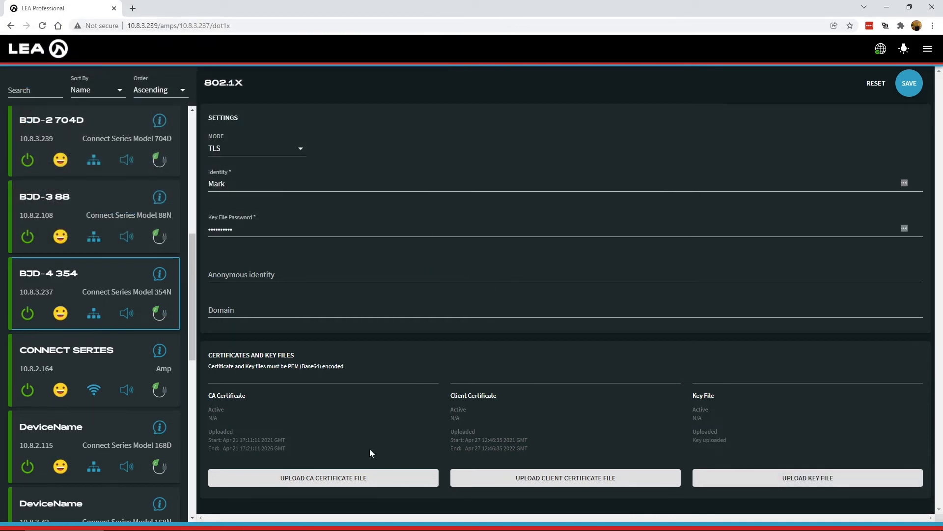
pyautogui.moveTo(212, 440)
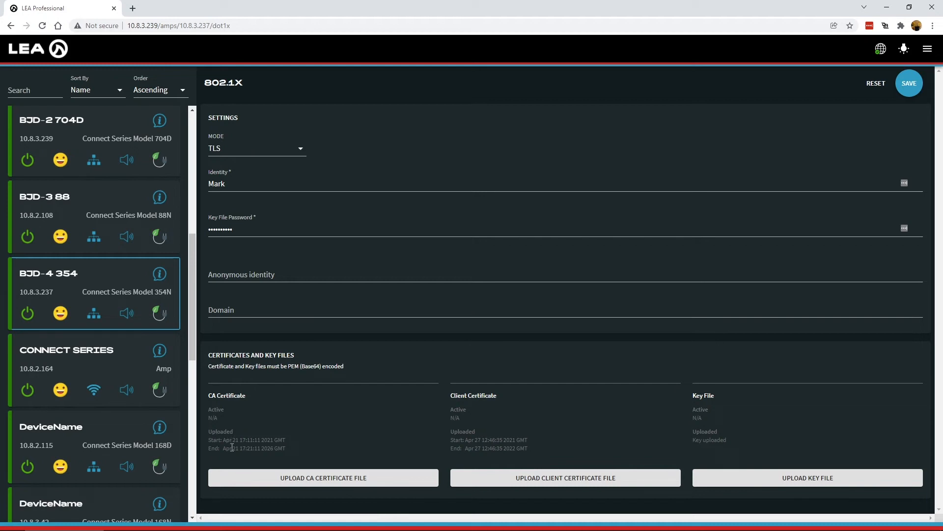
pyautogui.moveTo(472, 434)
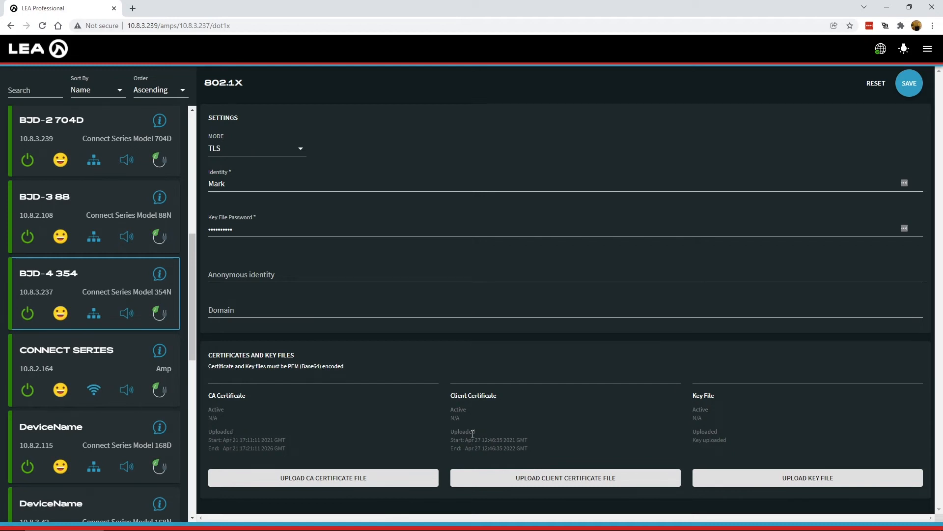
pyautogui.moveTo(666, 507)
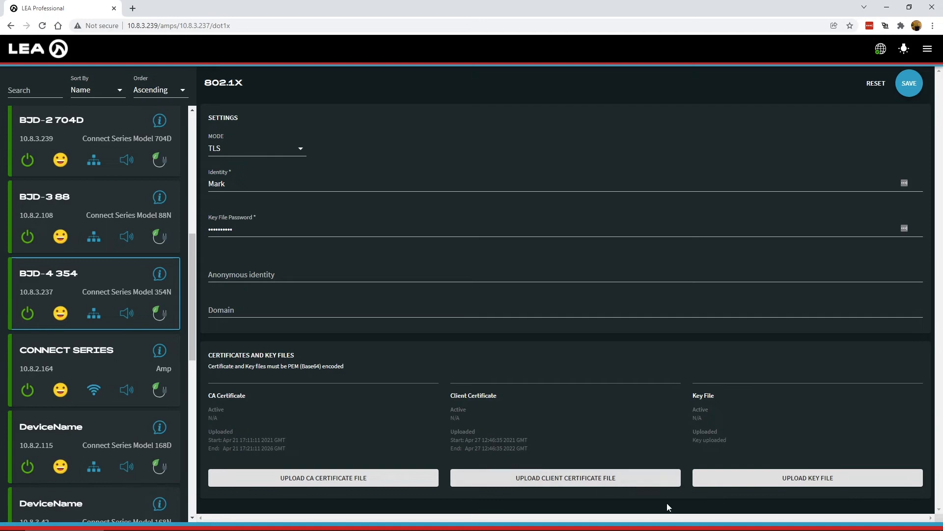
pyautogui.moveTo(703, 440)
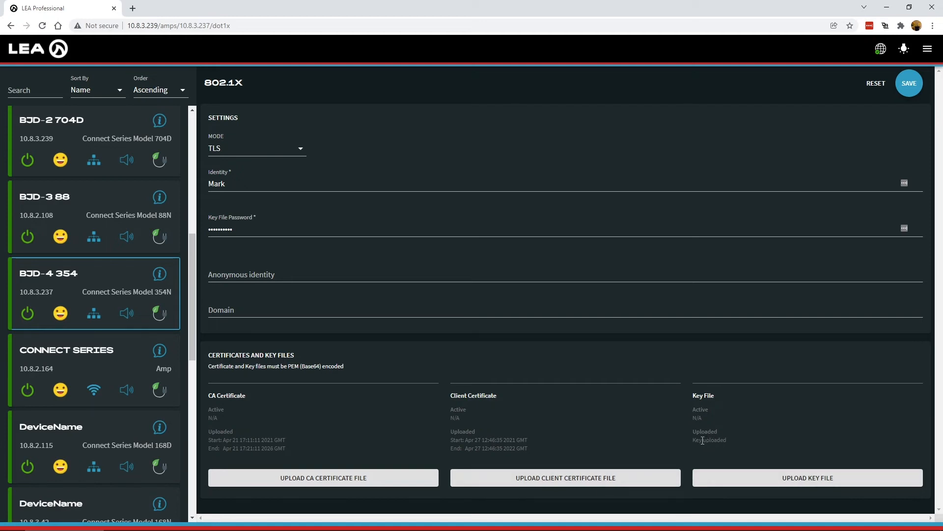
pyautogui.moveTo(705, 440)
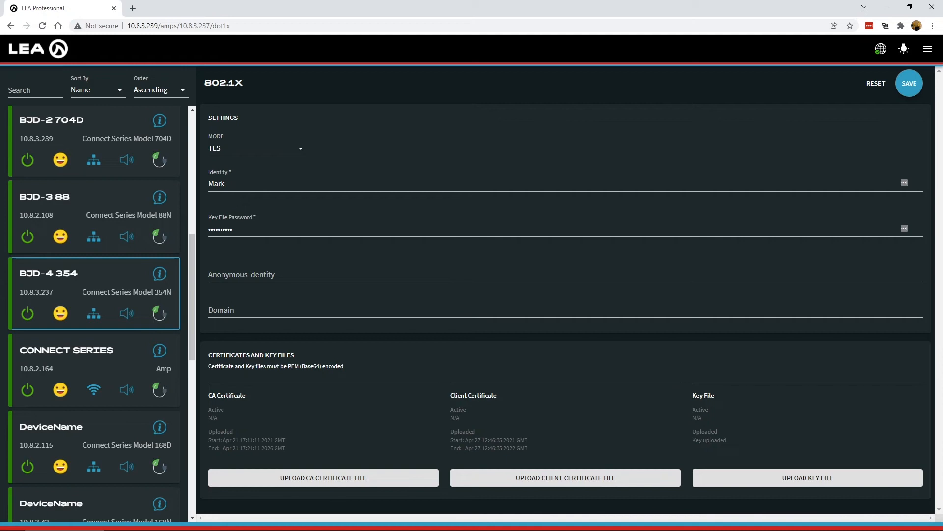
pyautogui.moveTo(879, 93)
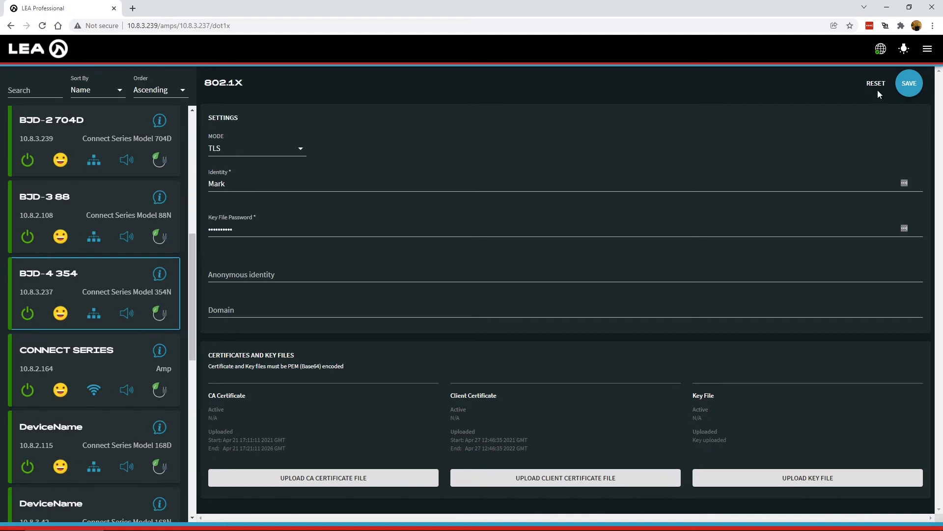
pyautogui.moveTo(875, 83)
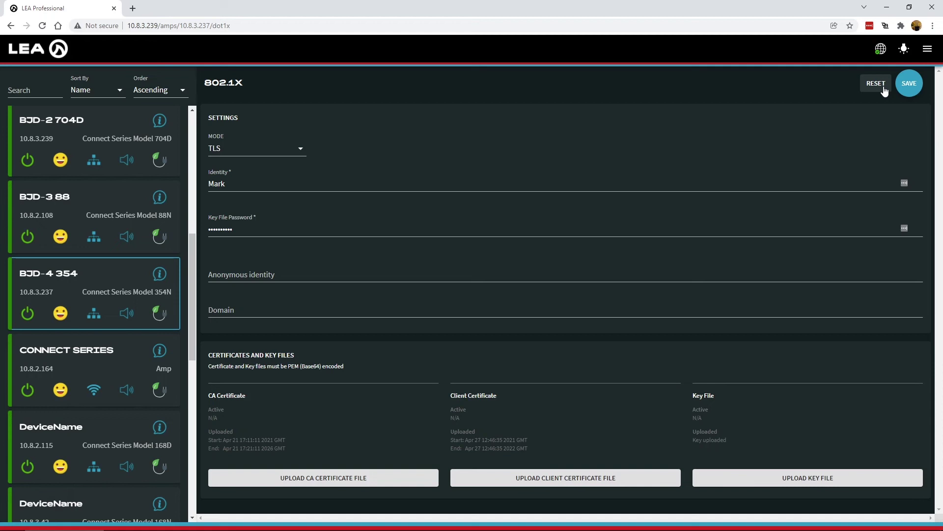
# - Save the TLS settings so both certificates show active and the key reads RSA key ok
pyautogui.click(909, 83)
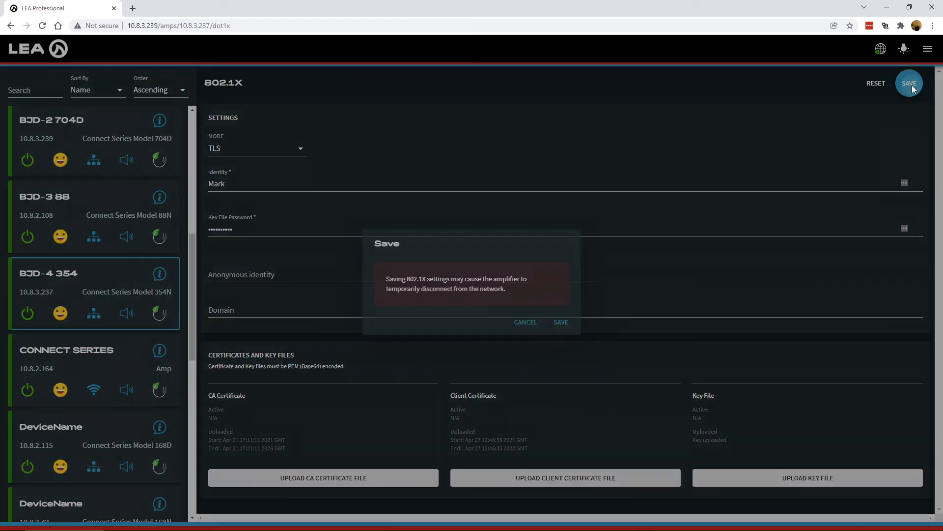
pyautogui.moveTo(492, 321)
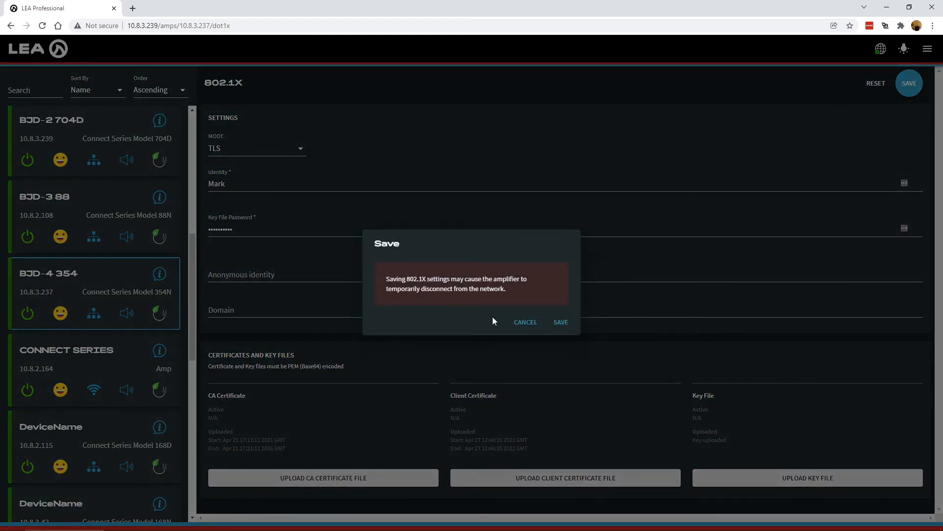
pyautogui.click(525, 322)
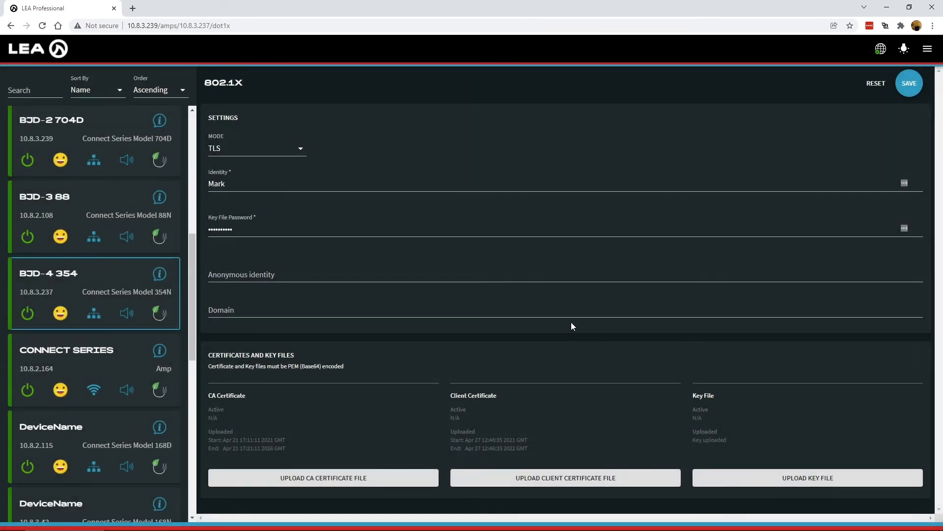
pyautogui.moveTo(452, 403)
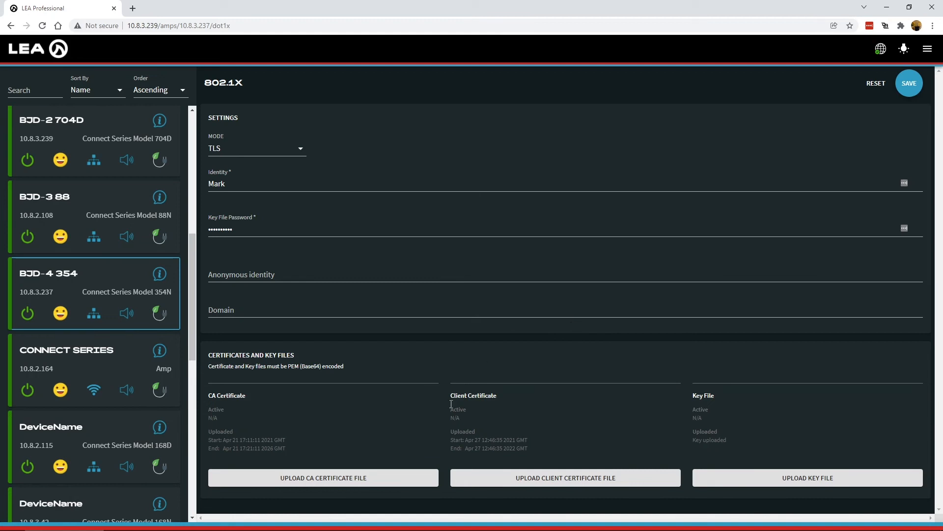
pyautogui.click(909, 82)
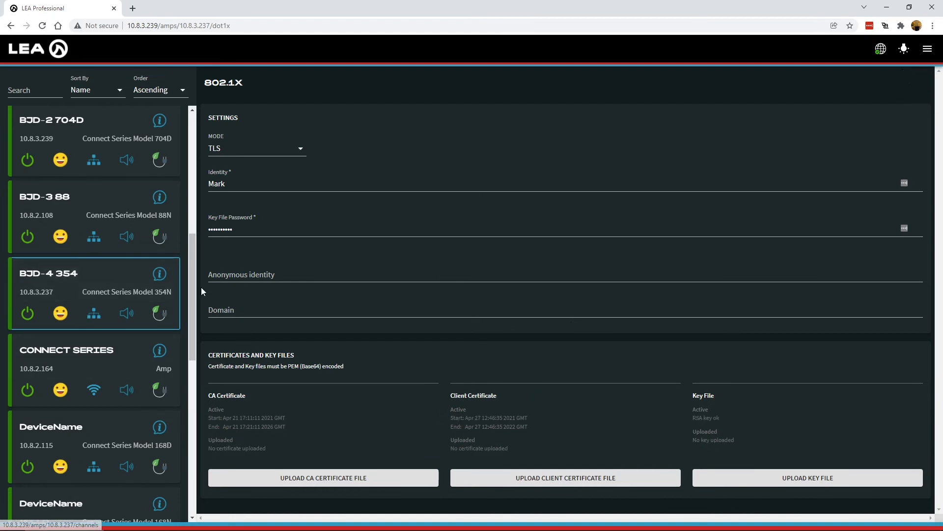
pyautogui.moveTo(335, 404)
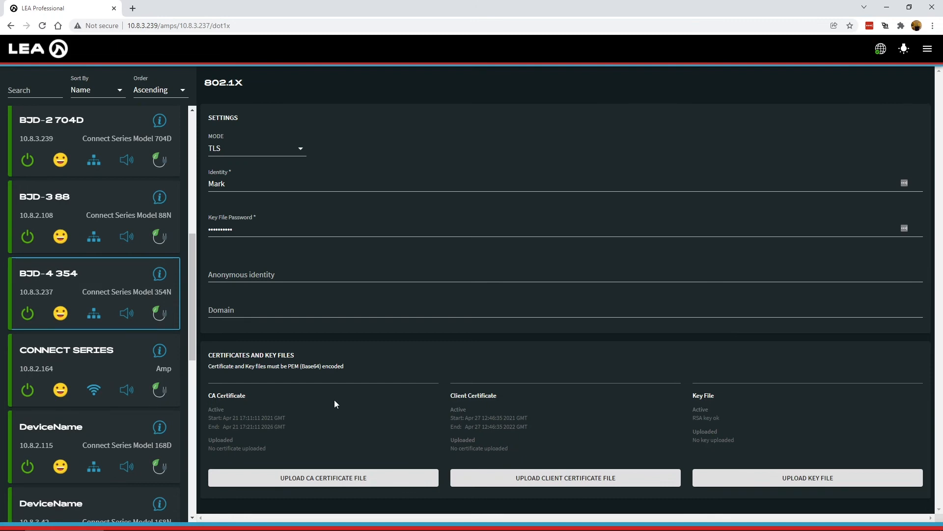
pyautogui.moveTo(239, 445)
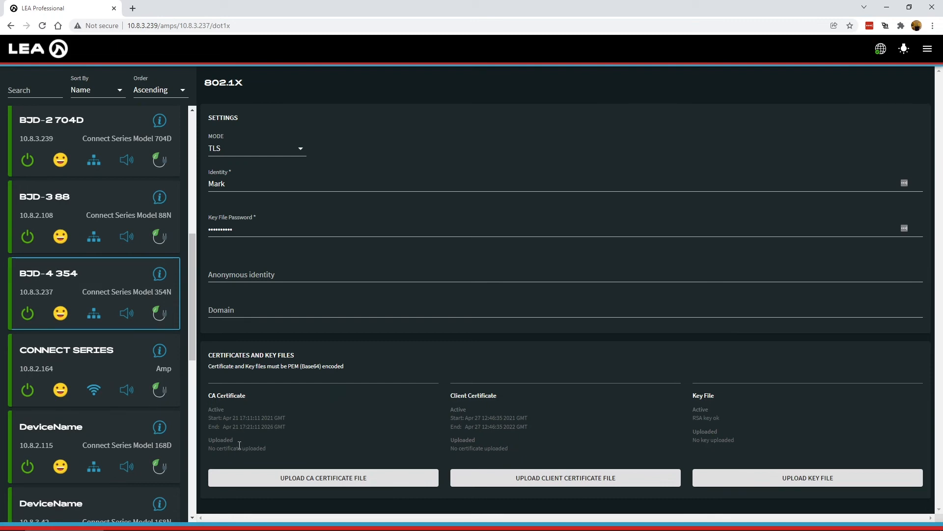
pyautogui.moveTo(402, 454)
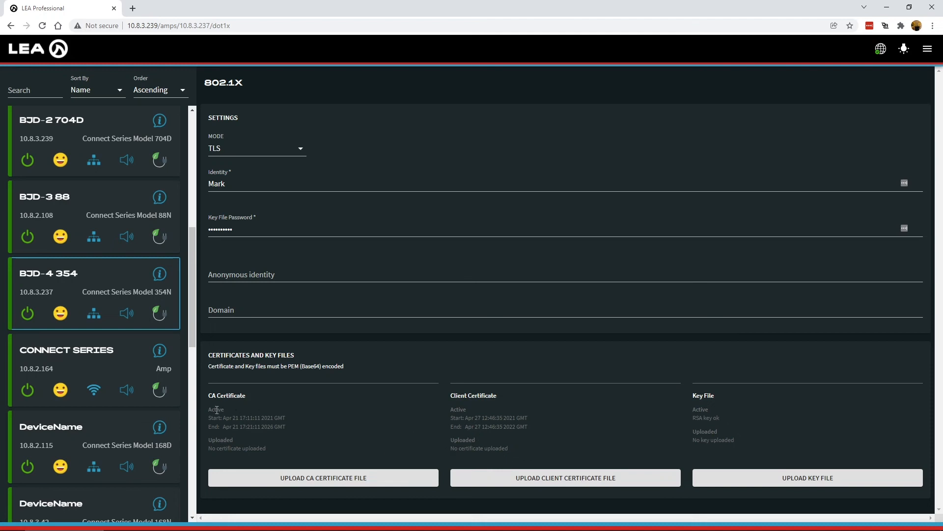
pyautogui.moveTo(345, 418)
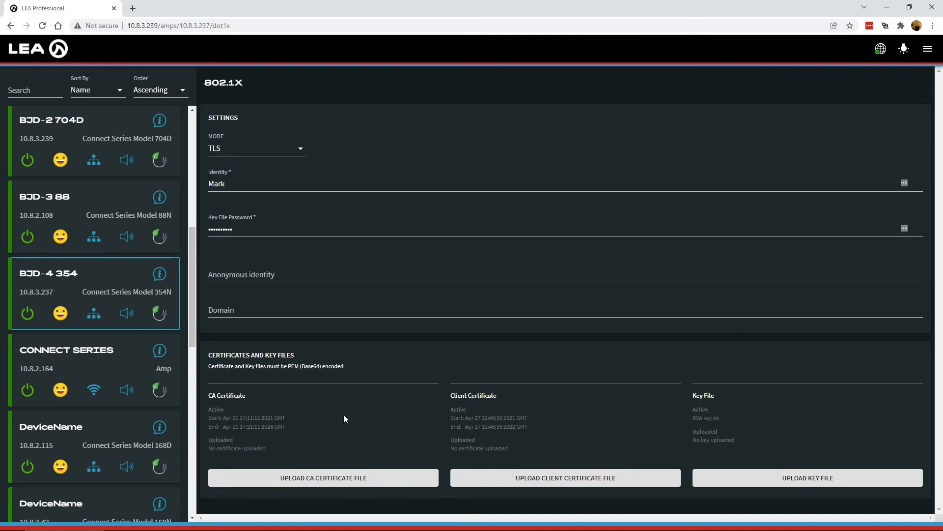
pyautogui.moveTo(768, 142)
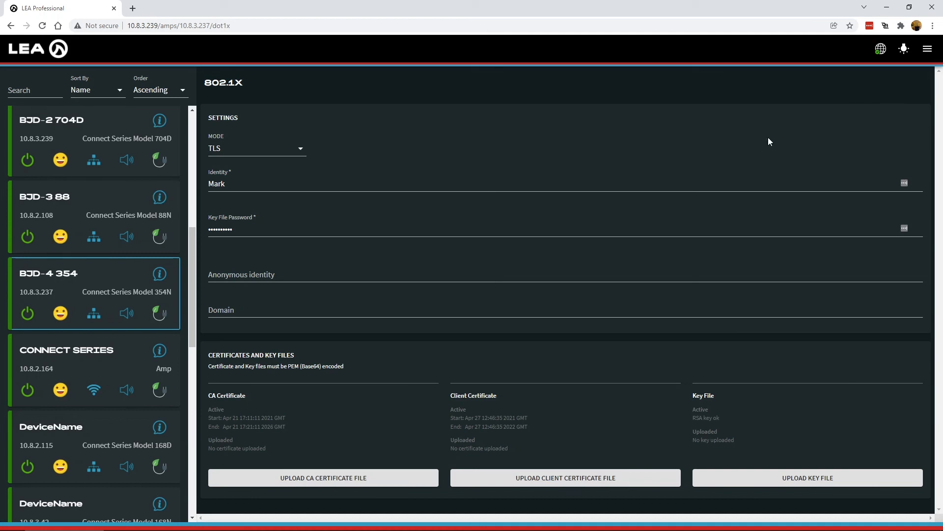
pyautogui.moveTo(363, 408)
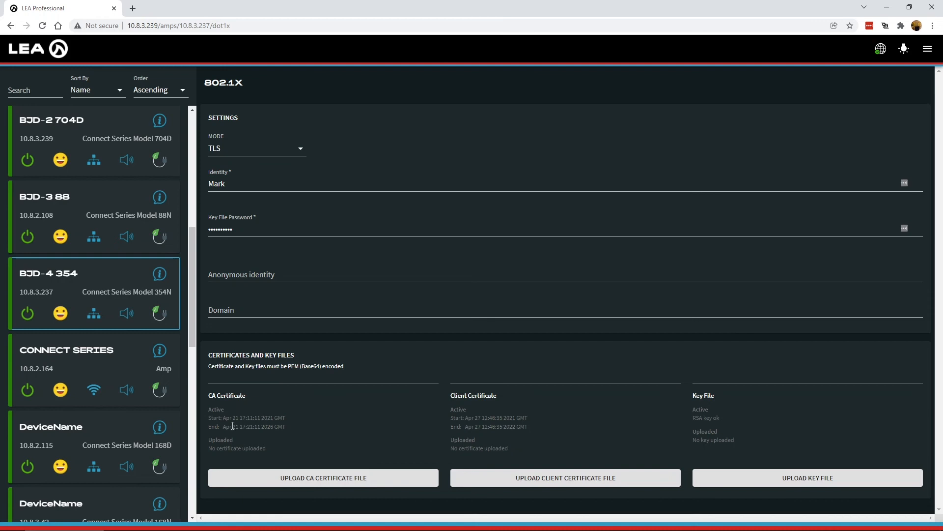
pyautogui.moveTo(709, 431)
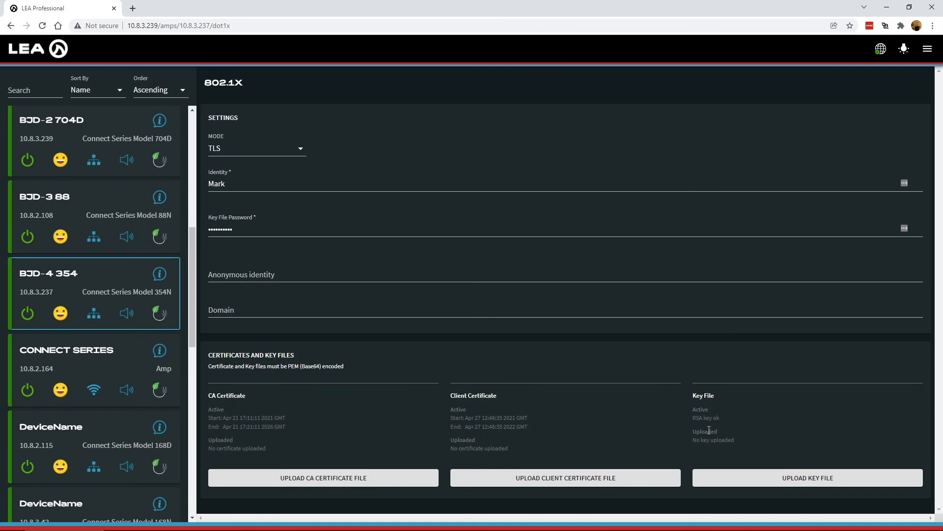
pyautogui.moveTo(730, 418)
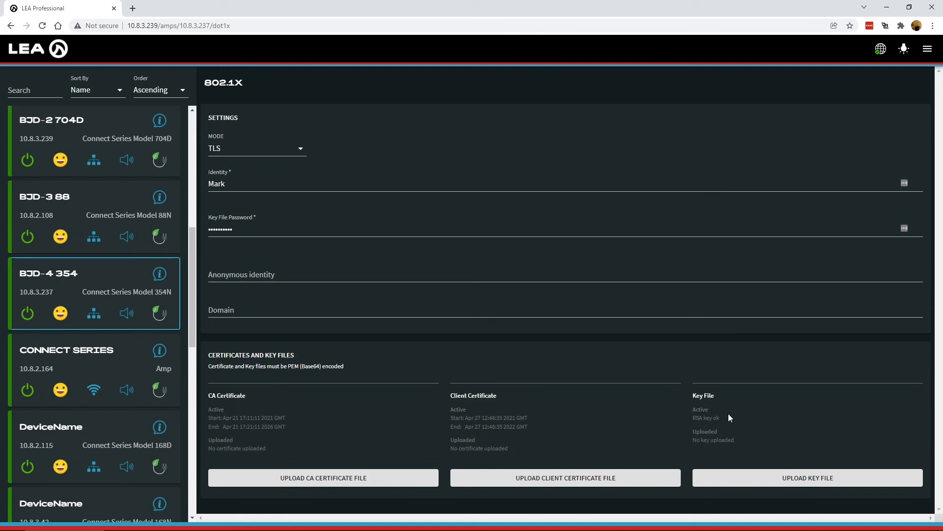
pyautogui.moveTo(721, 415)
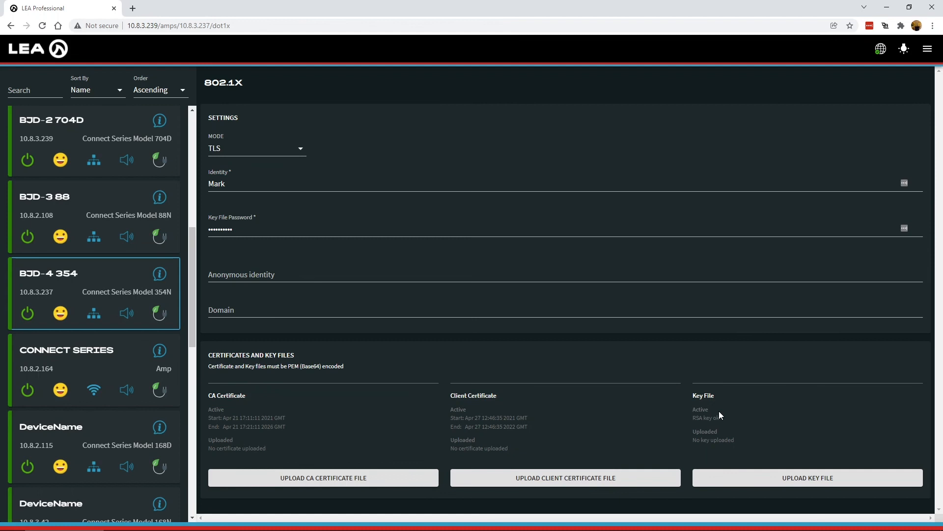
pyautogui.moveTo(322, 143)
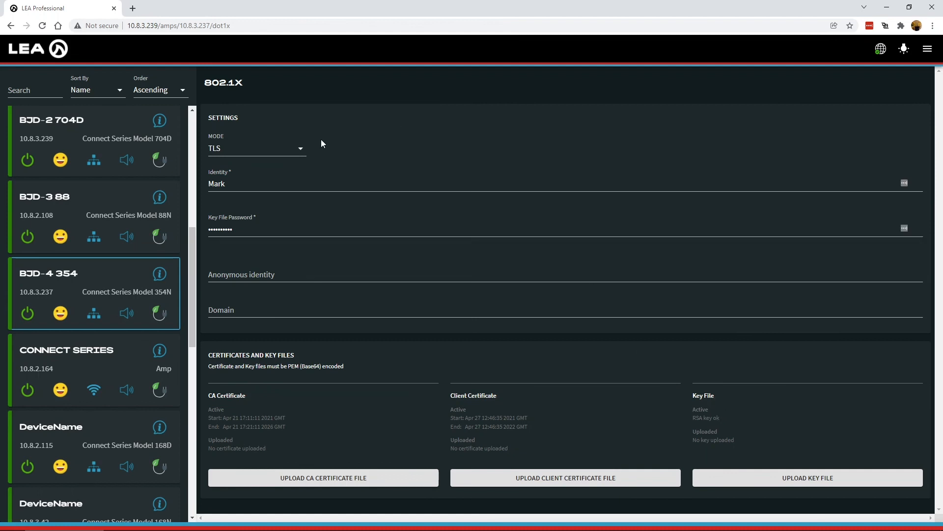
# - Select TTLS mode, showing identity, password and only the CA certificate
pyautogui.click(257, 148)
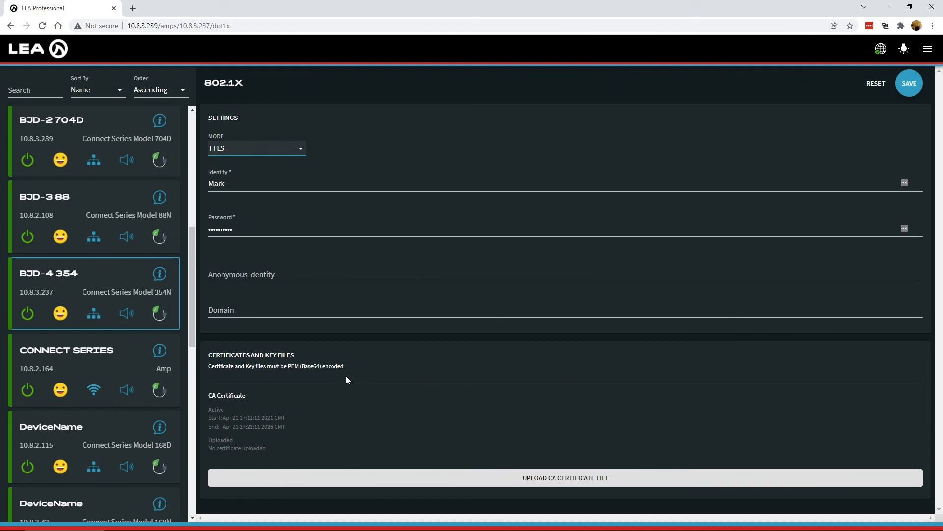
pyautogui.moveTo(327, 342)
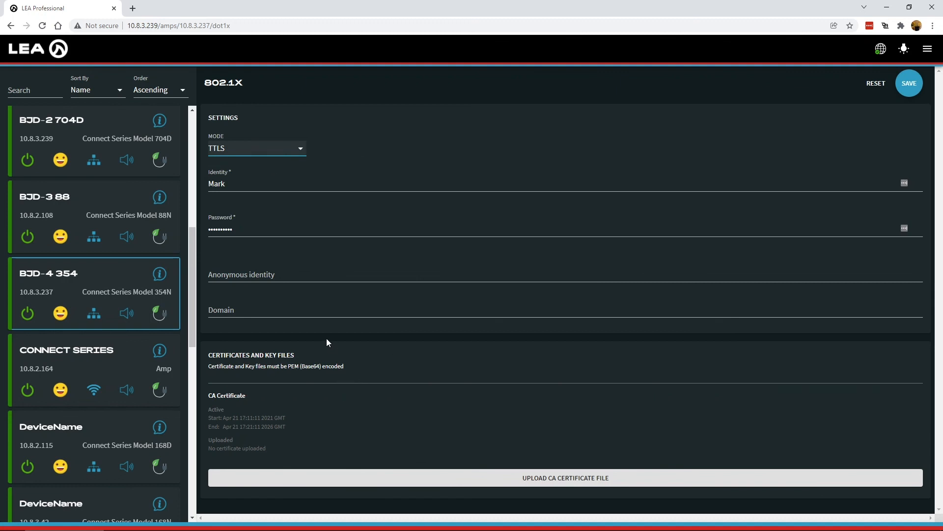
pyautogui.moveTo(530, 255)
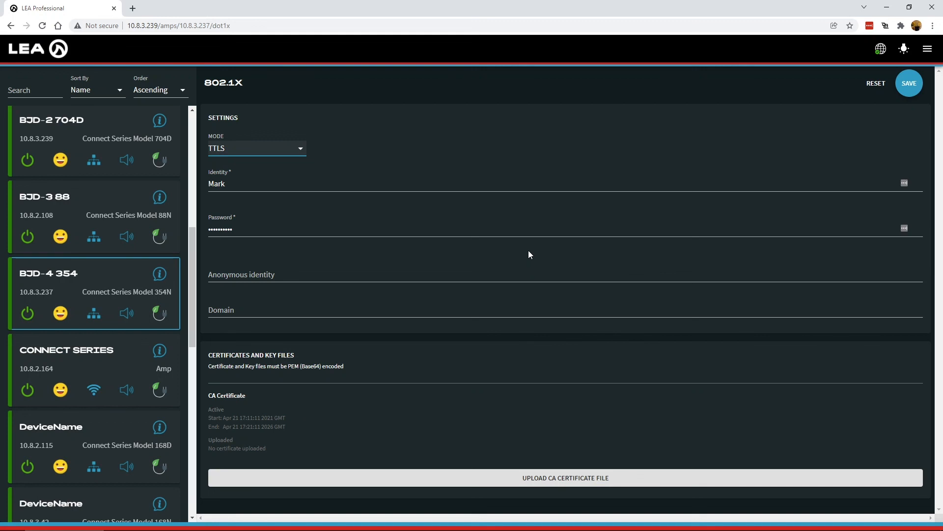